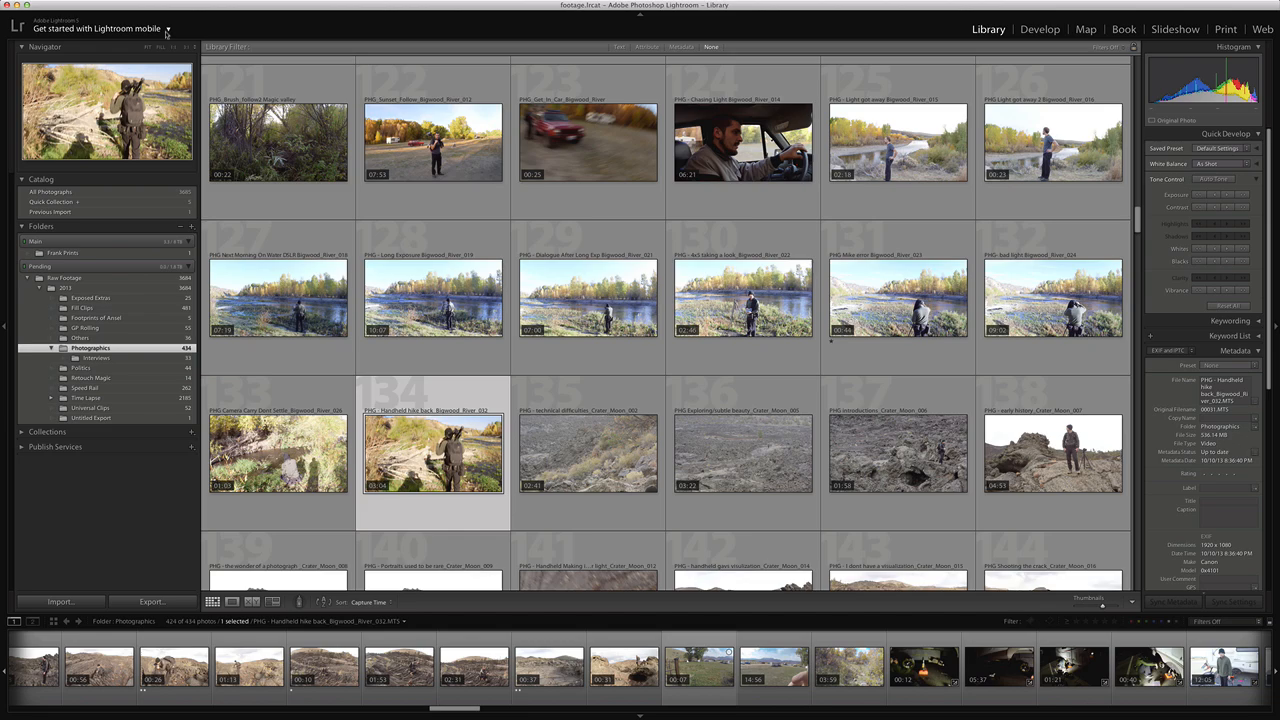
mouse_move(168, 34)
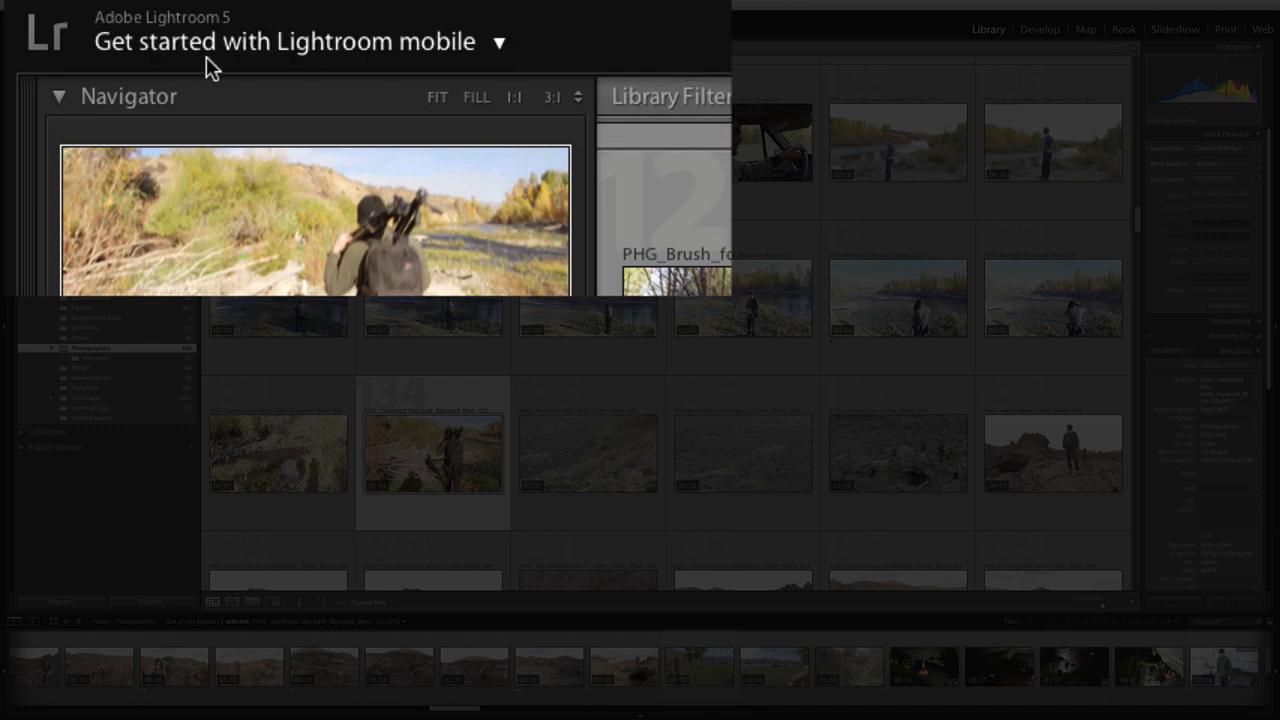
- Choose Change Identity Plate from the top-left identity plate menu
left_click(500, 41)
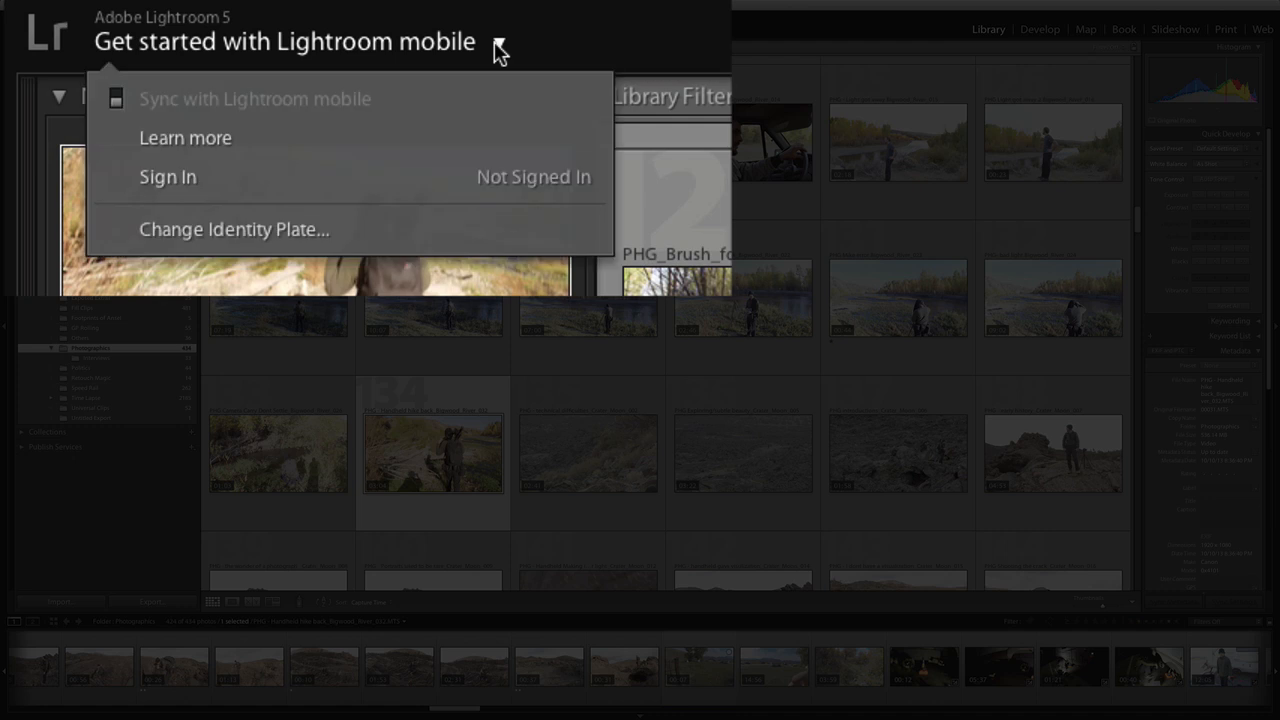
mouse_move(295, 240)
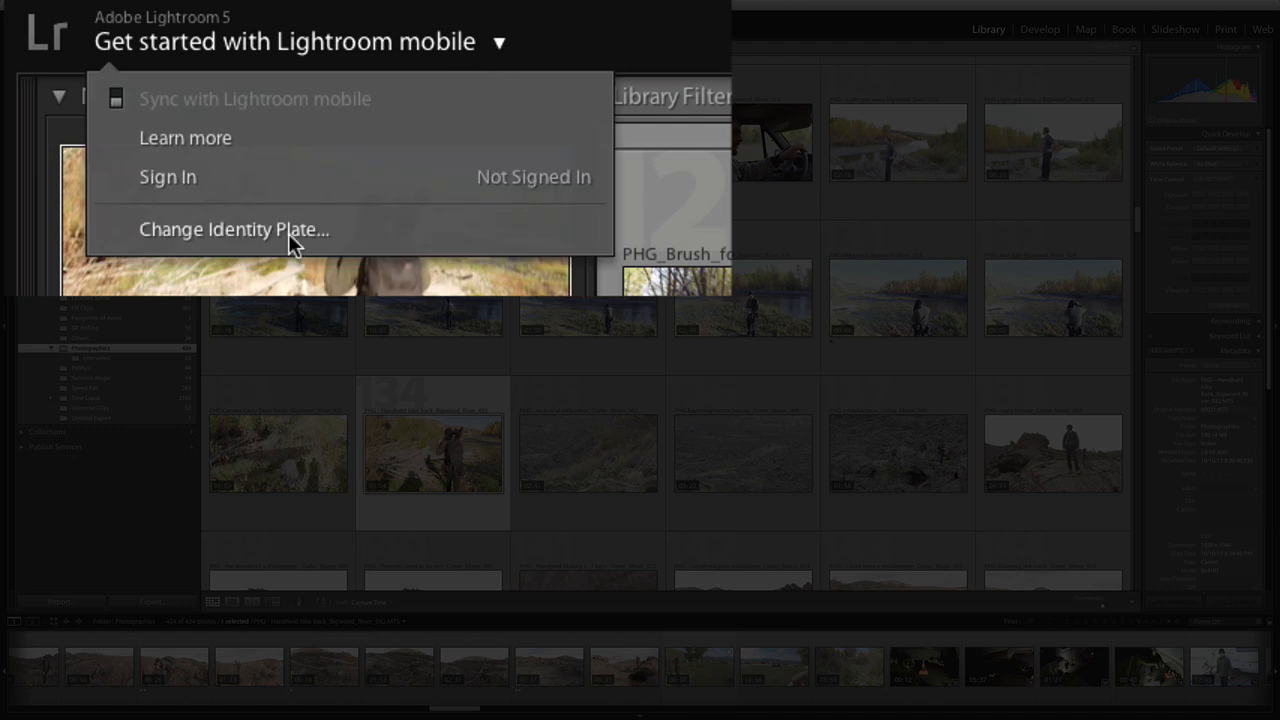
left_click(234, 229)
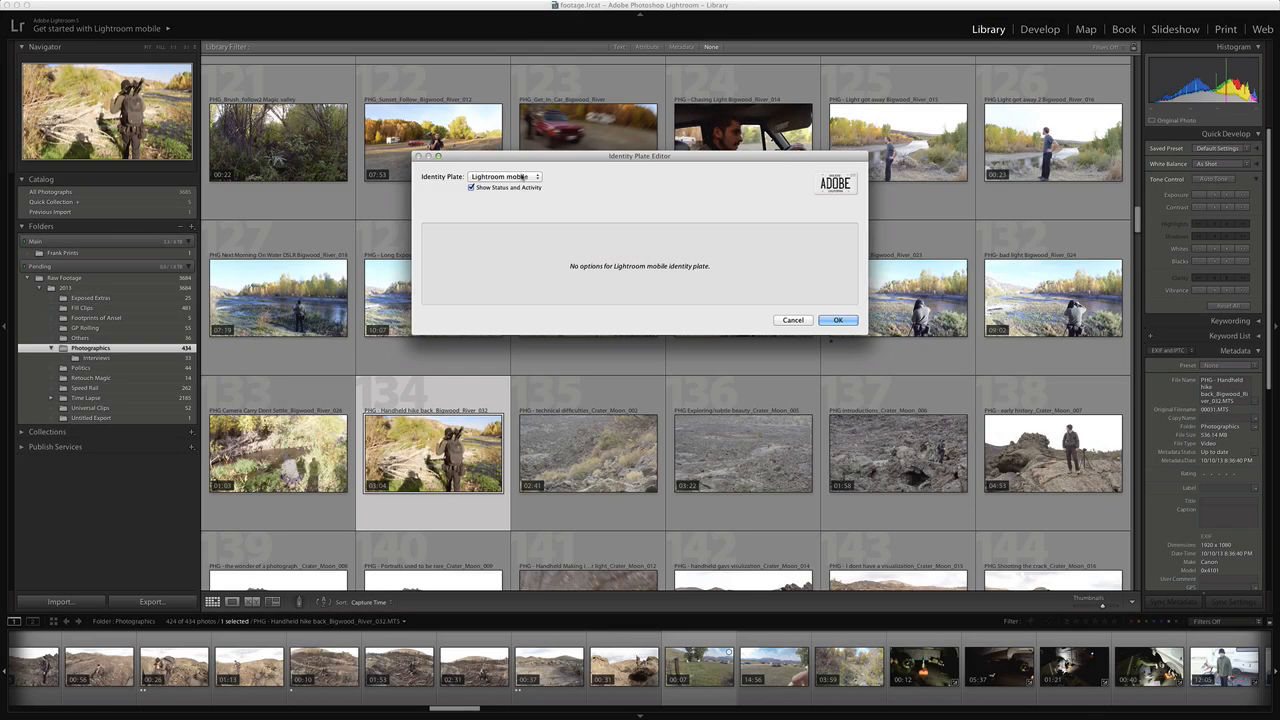
- Set a Personalized identity plate using styled text reading 'Gavin Seim'
left_click(505, 177)
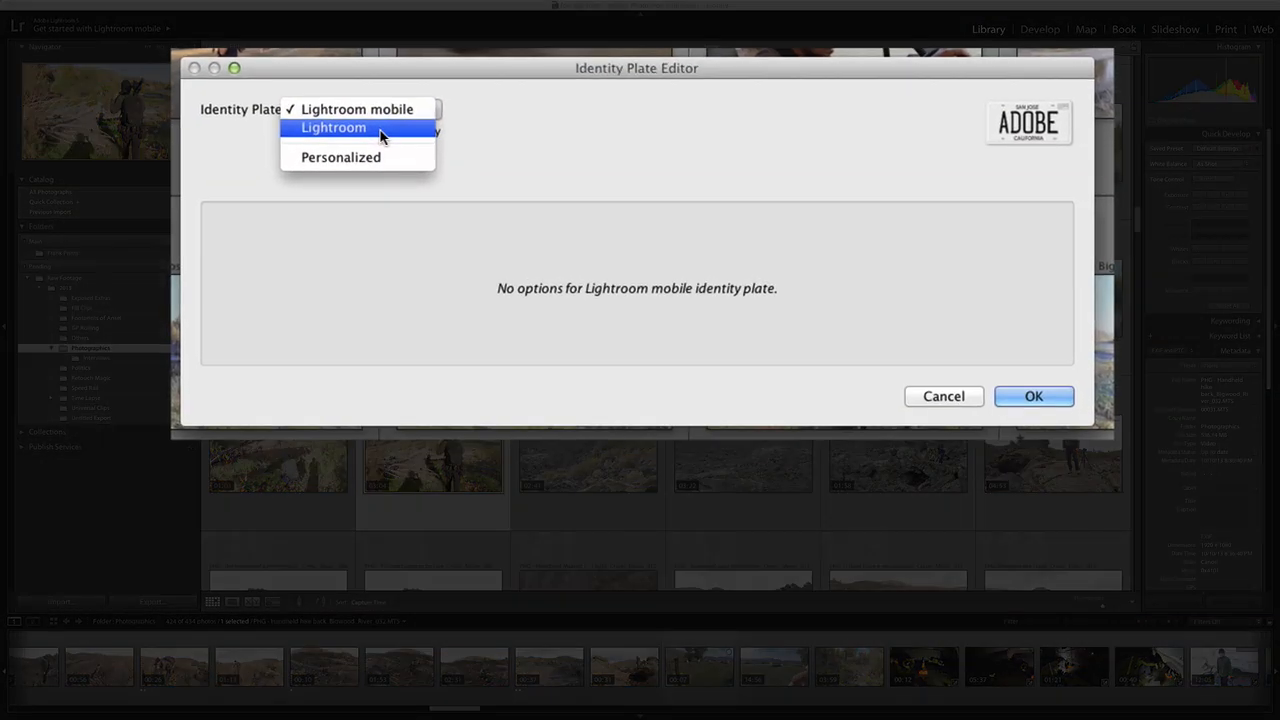
left_click(333, 127)
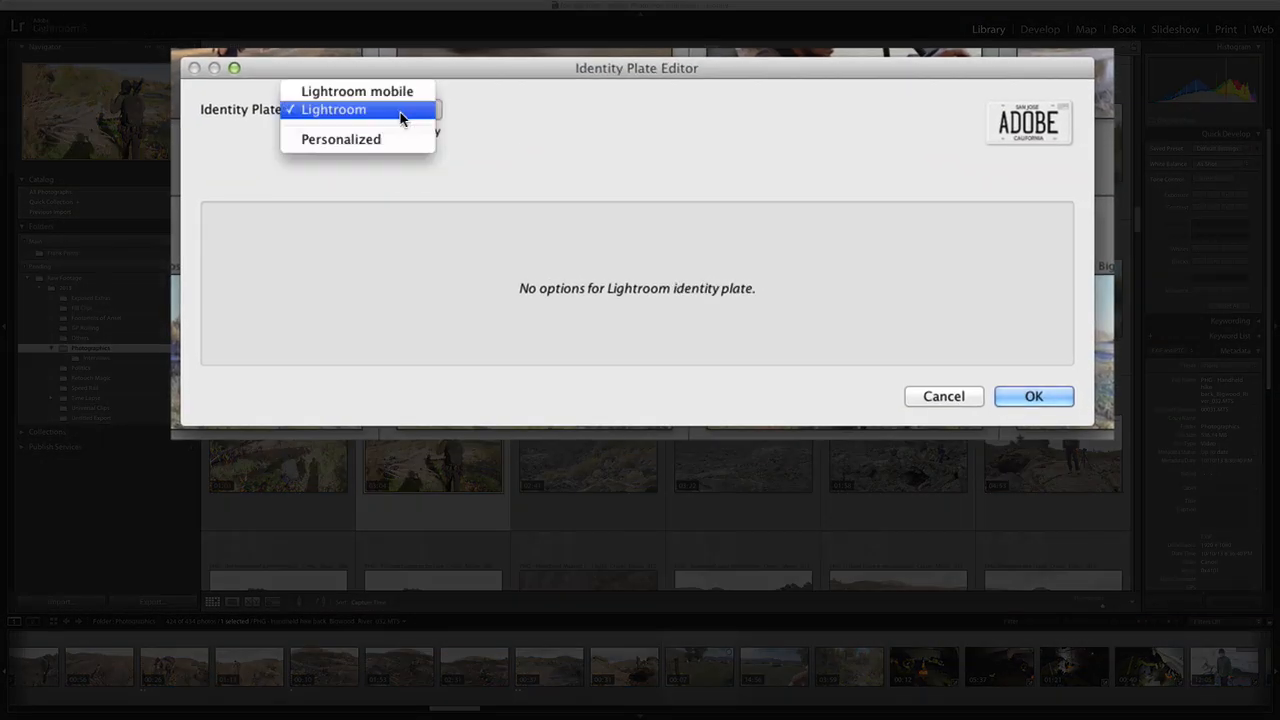
left_click(341, 139)
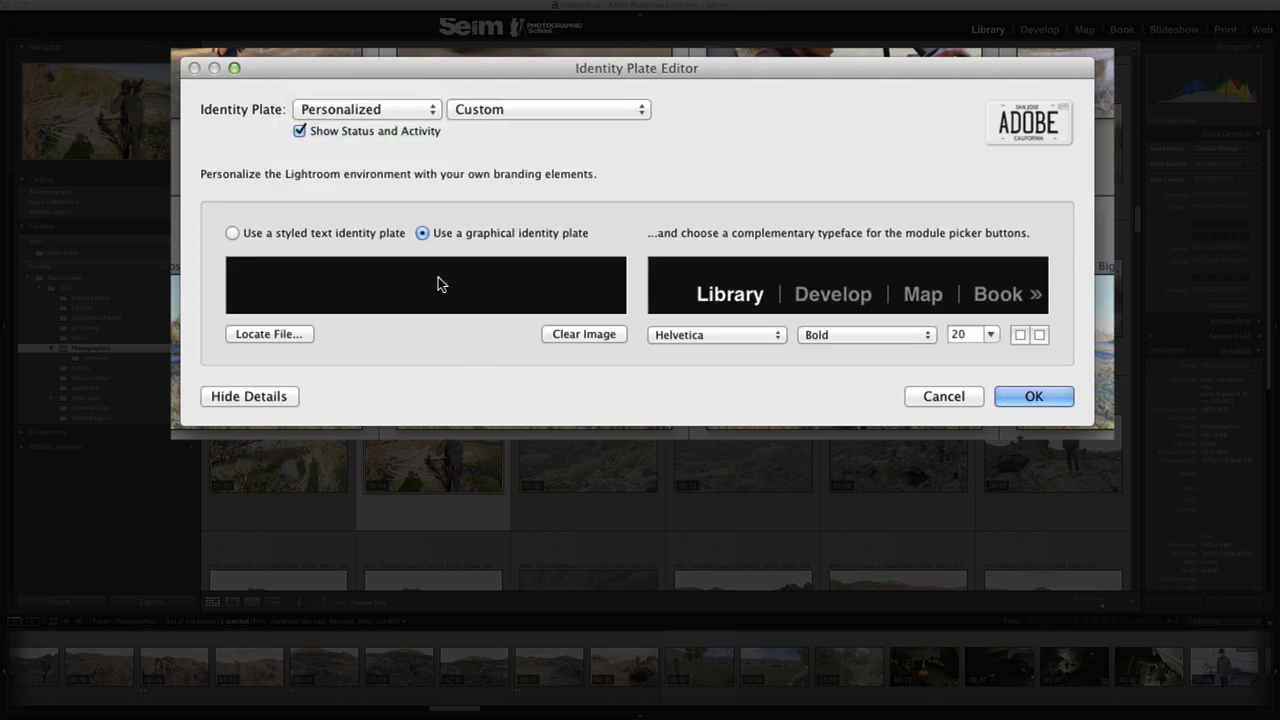
left_click(269, 334)
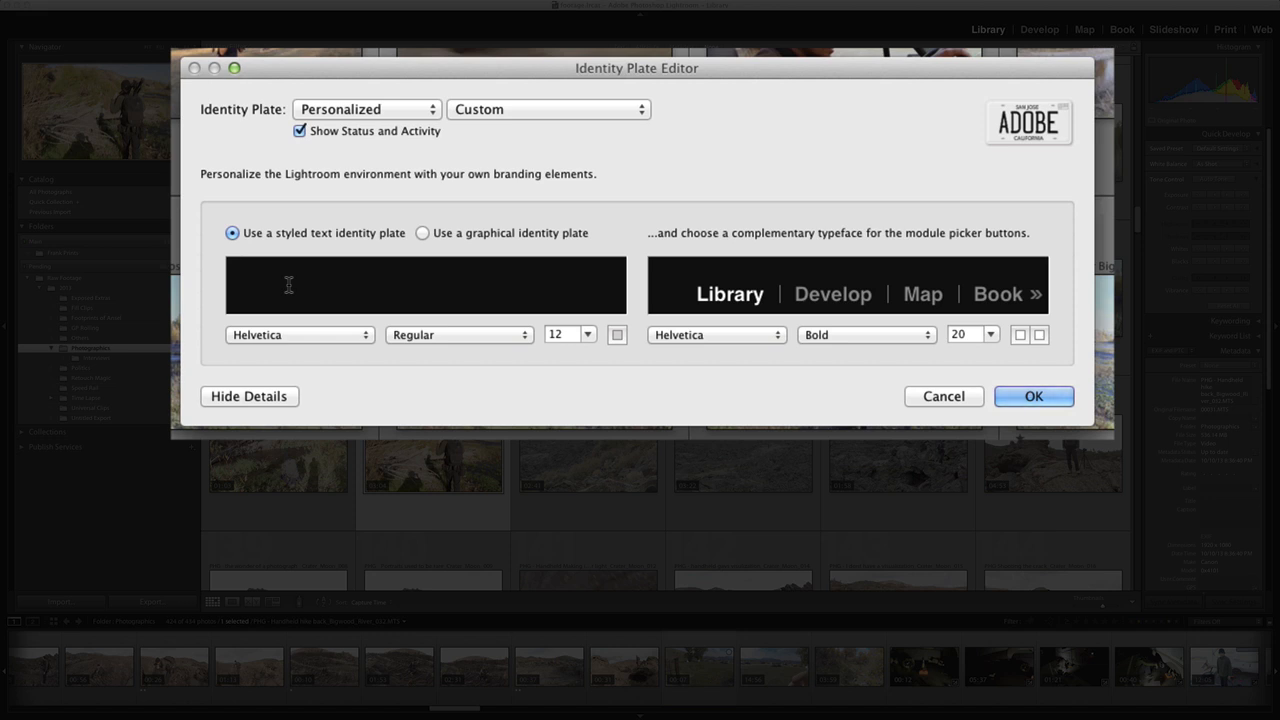
type("Gavin Seim")
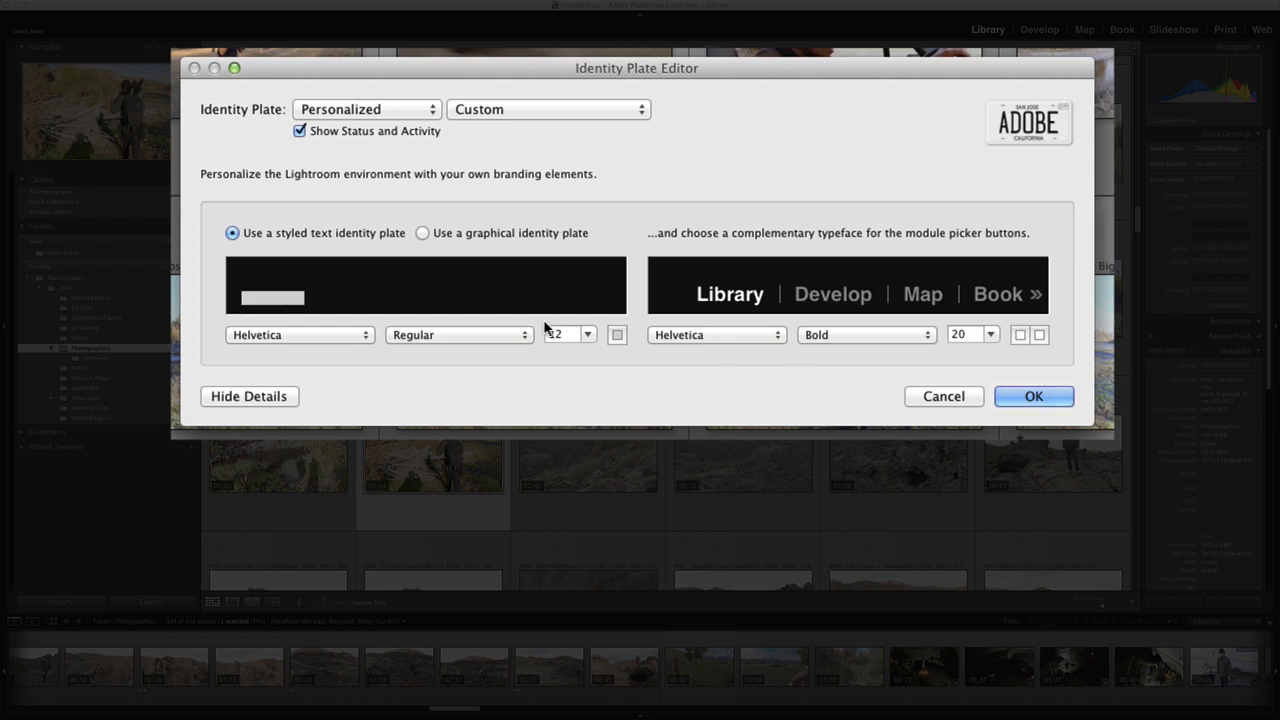
left_click(422, 232)
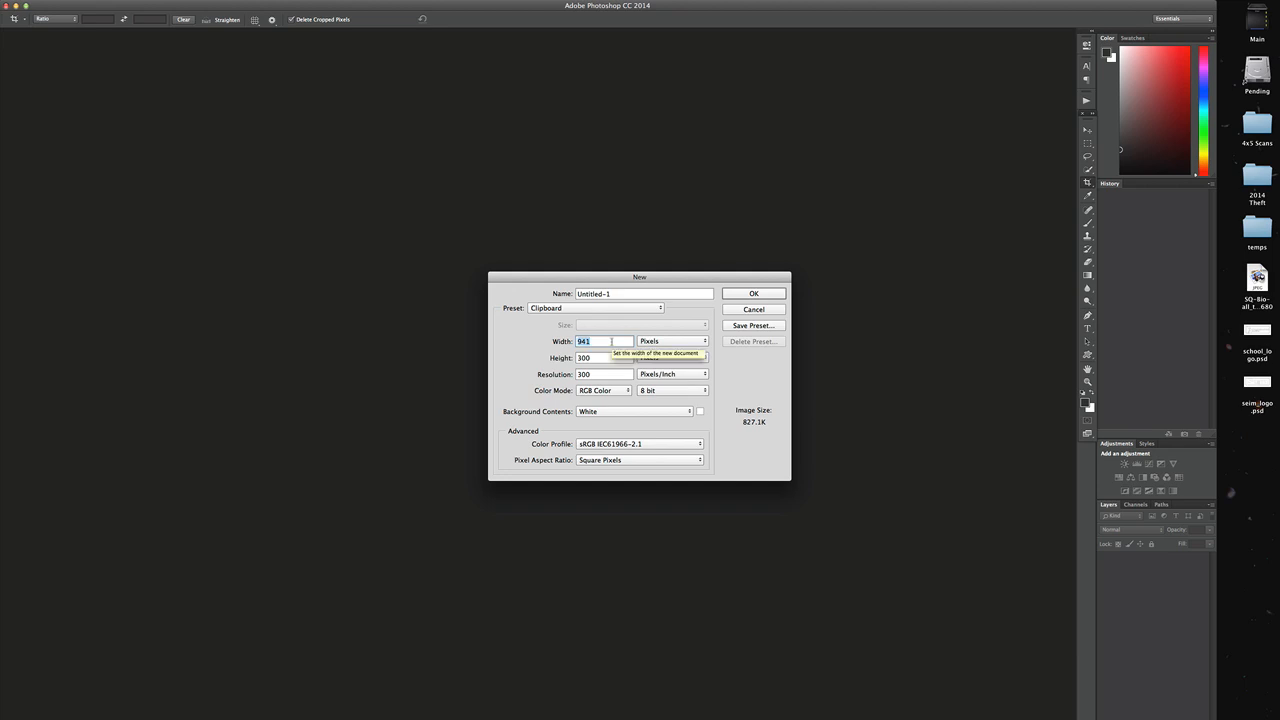
- Create a new Photoshop document 400 pixels wide by 50 pixels high
type("400")
left_click(604, 357)
type("50")
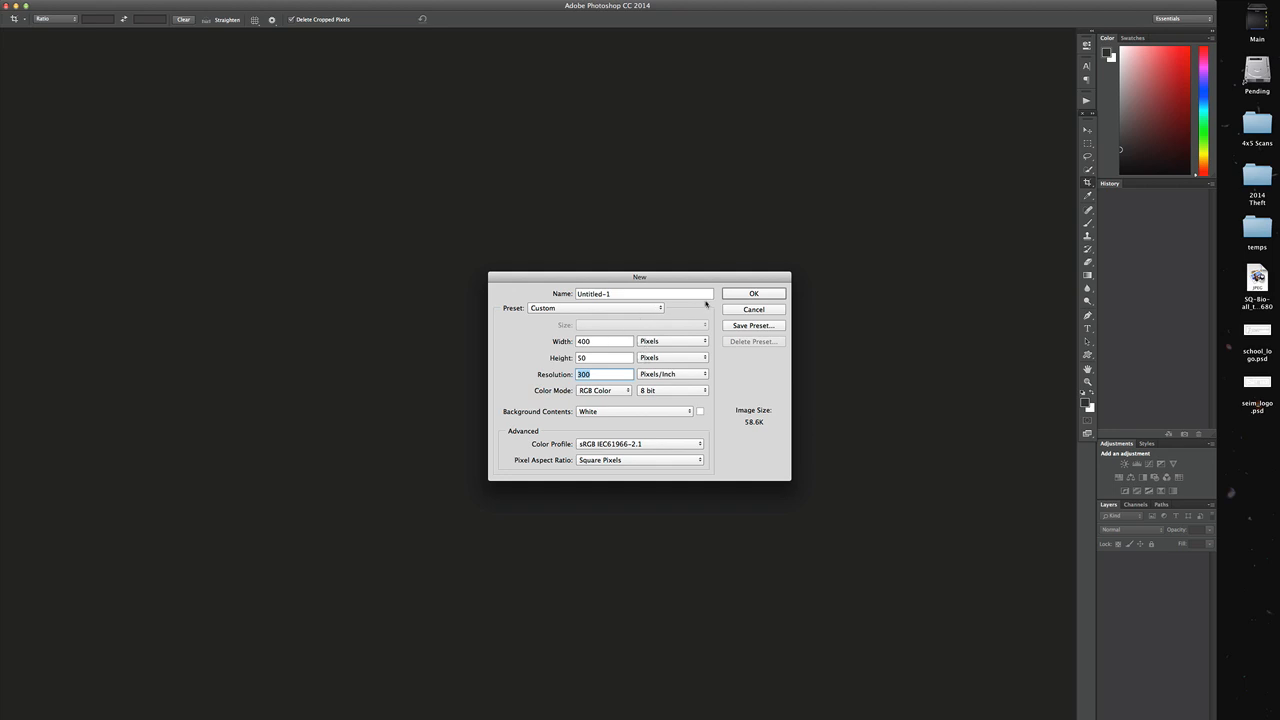
left_click(753, 308)
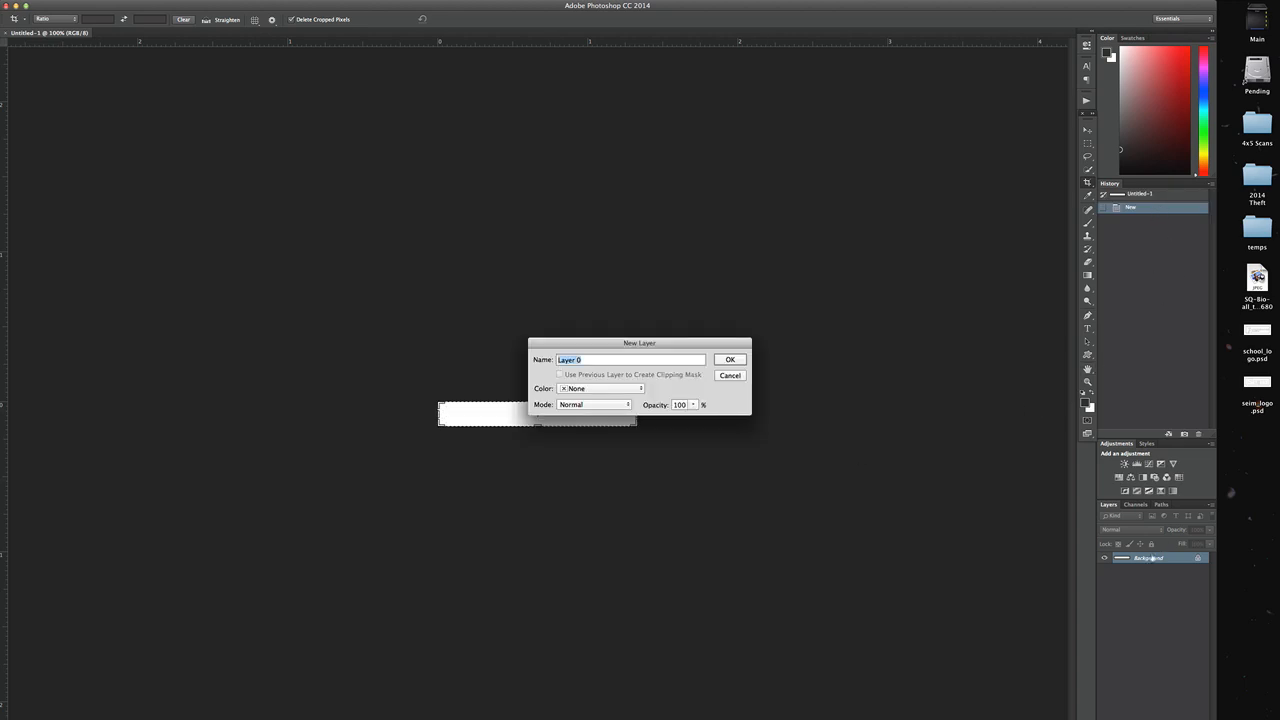
- Convert the background to a layer, place the Seim logo, and position the school logo beside it
left_click(729, 359)
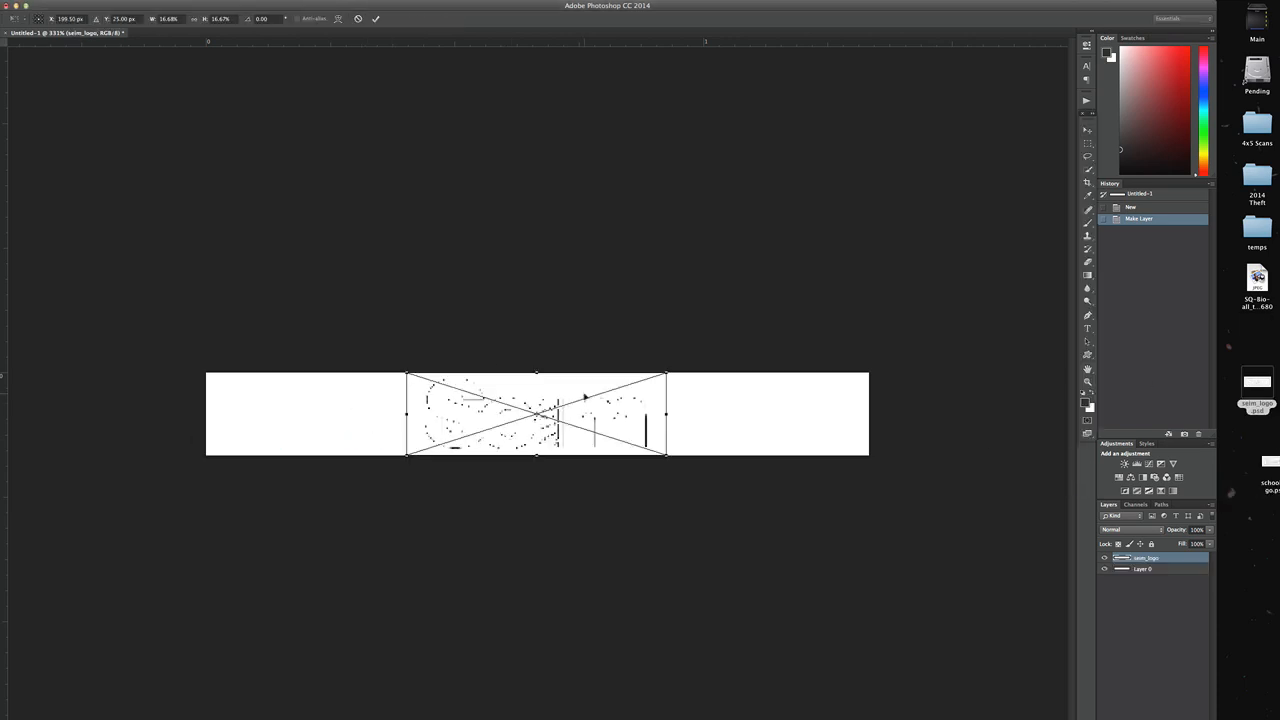
key("Return")
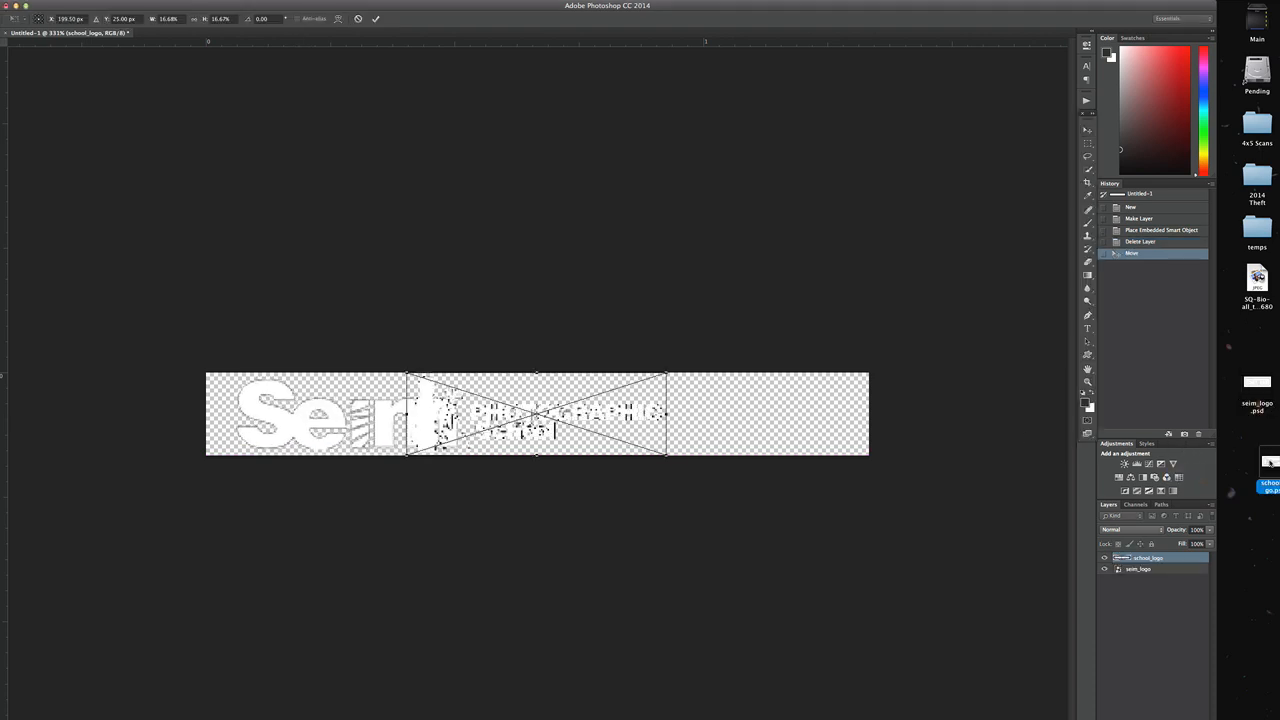
left_click_drag(535, 414, 615, 414)
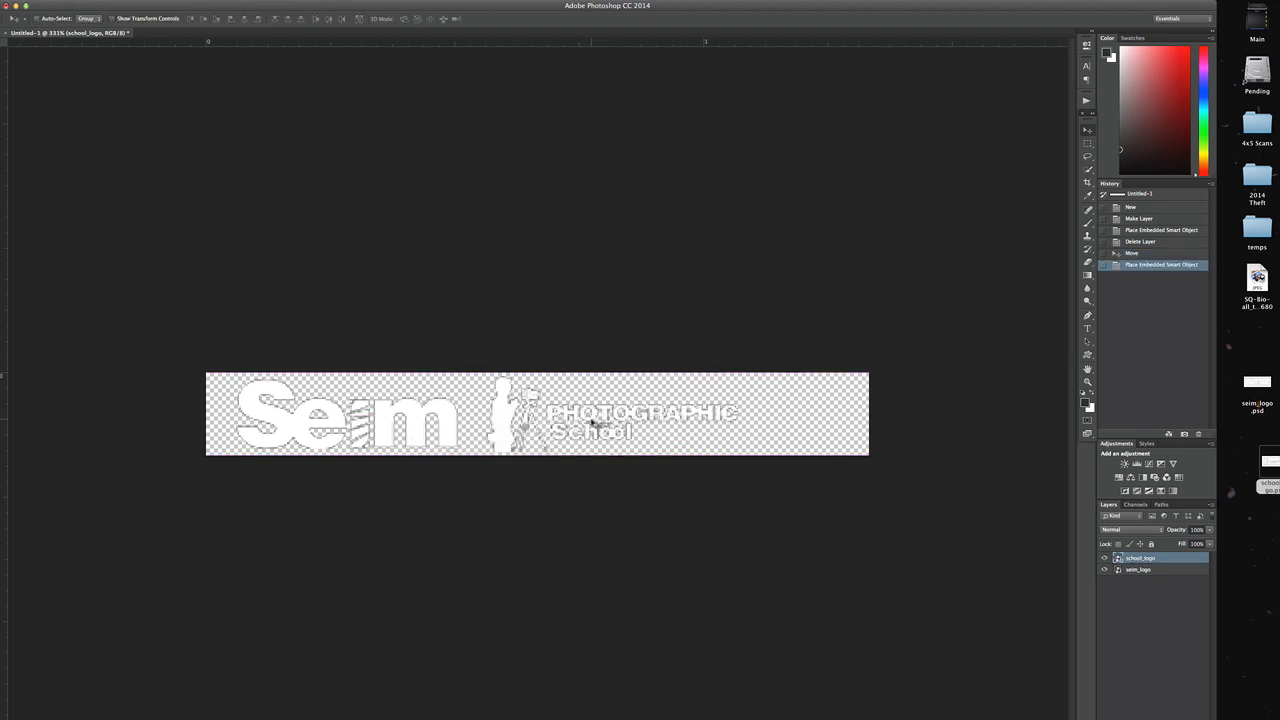
left_click_drag(600, 420, 595, 418)
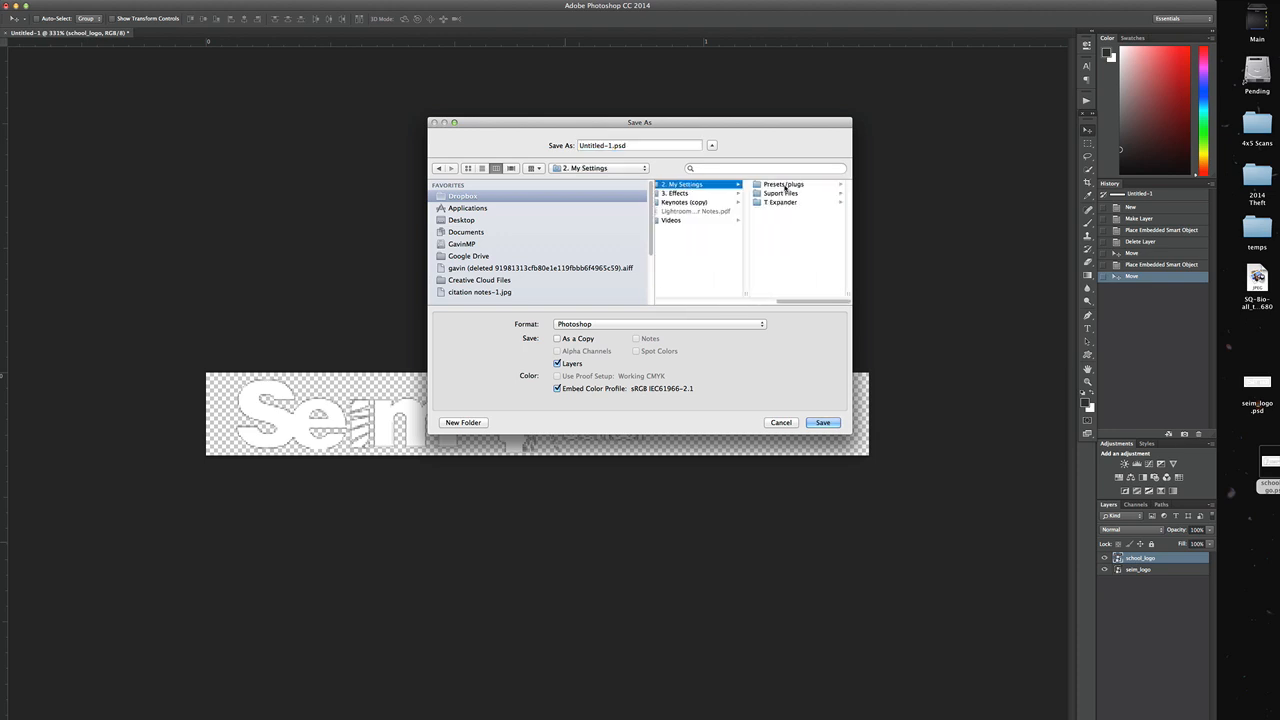
- Save the logo strip as LR_ID_Plate.psd inside the logos and overlays folder
left_click(690, 184)
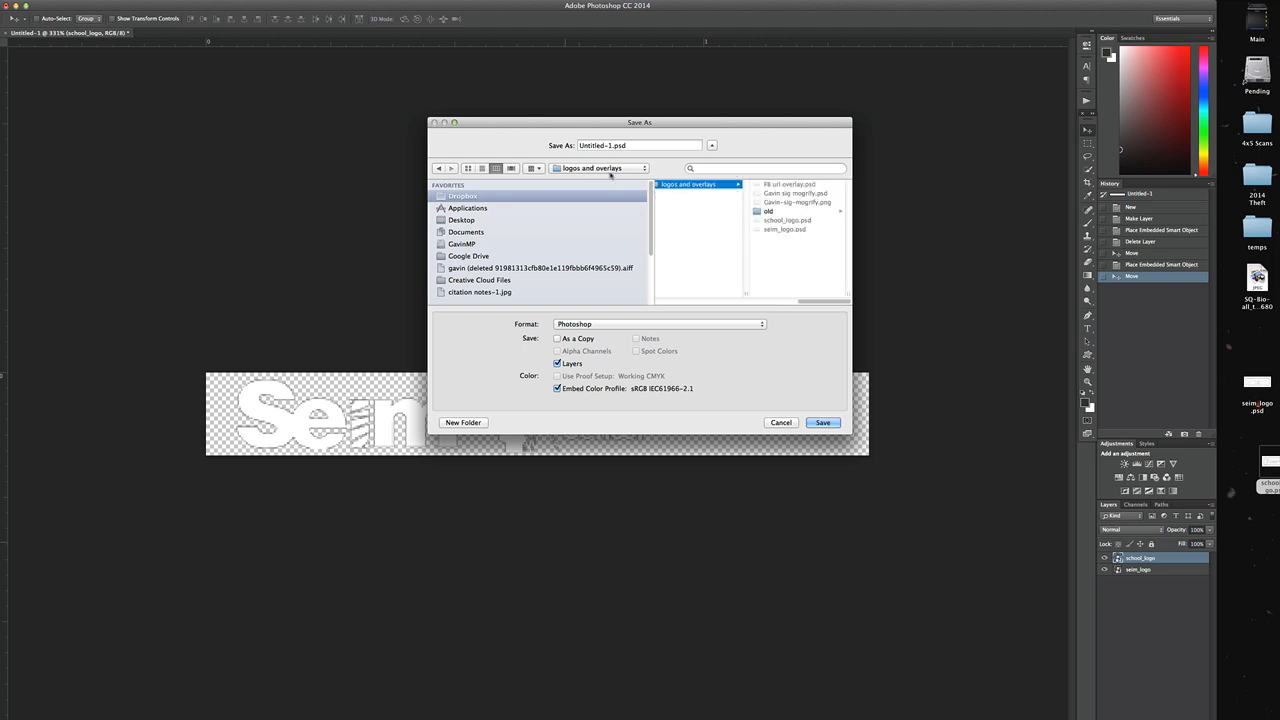
left_click(640, 145)
type("LR_ID_Plate")
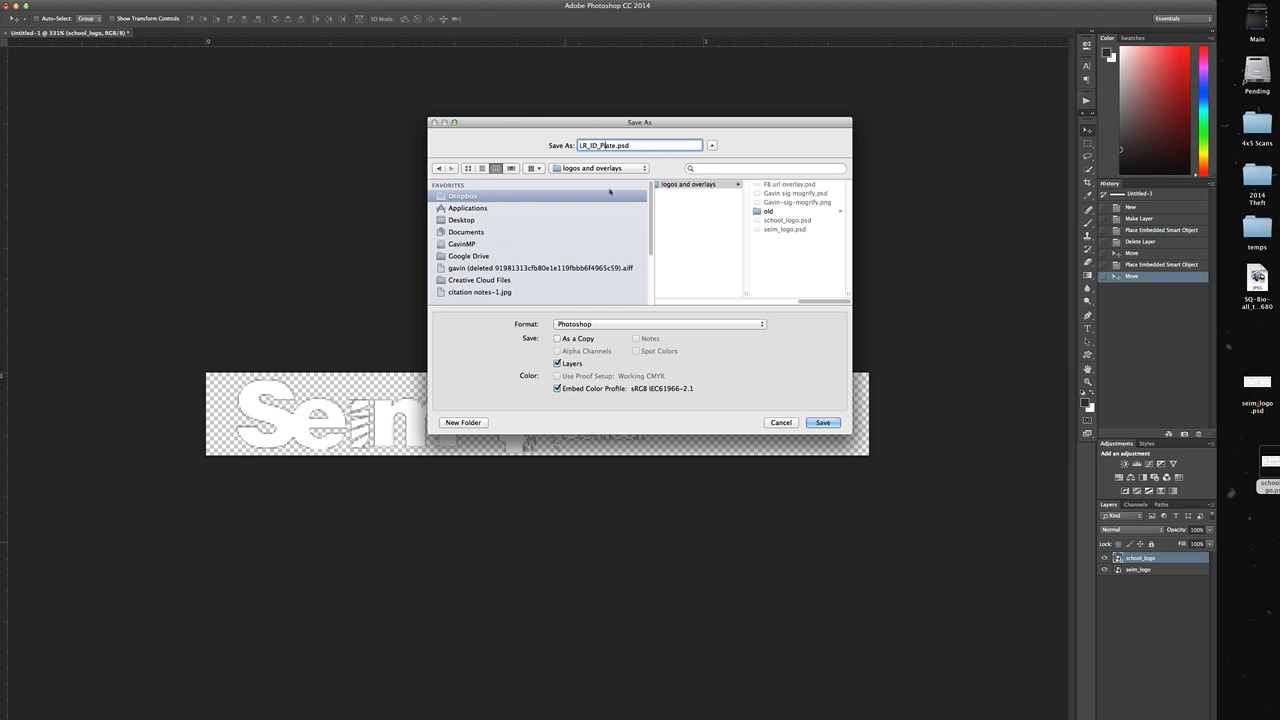
left_click(822, 422)
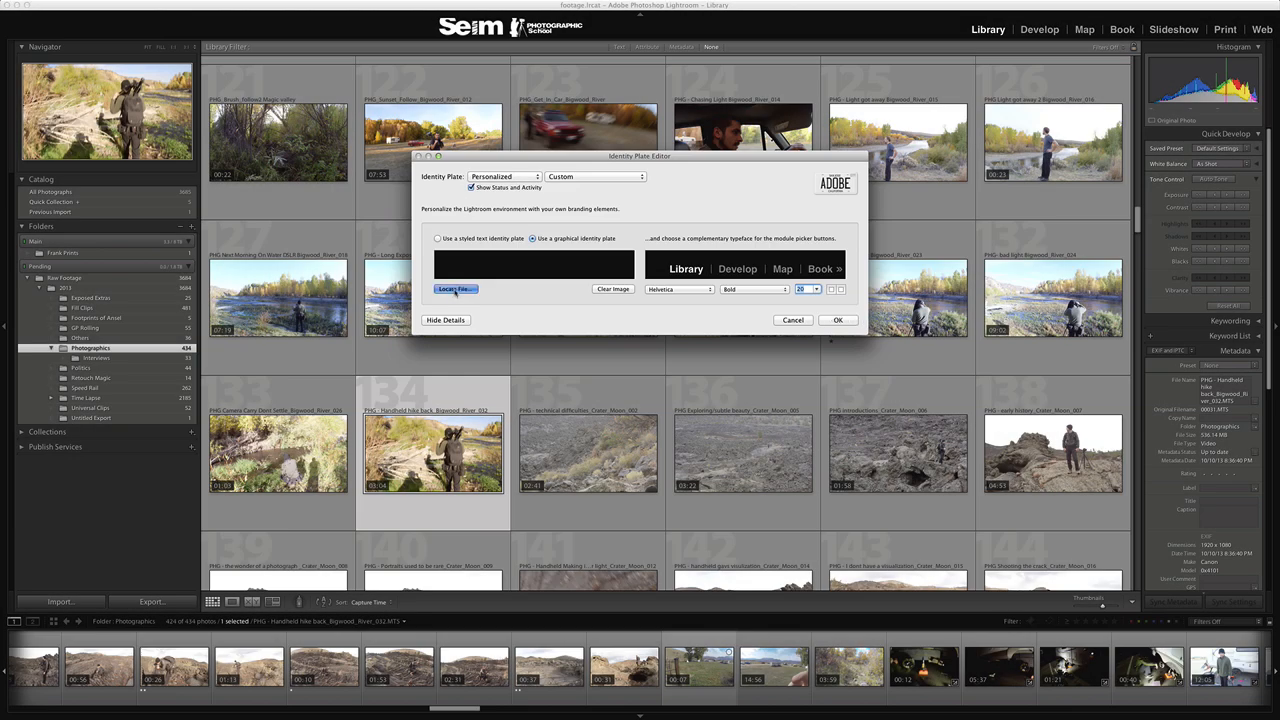
- Locate LR_ID_Plate.psd and choose it as the graphical identity plate image
left_click(456, 289)
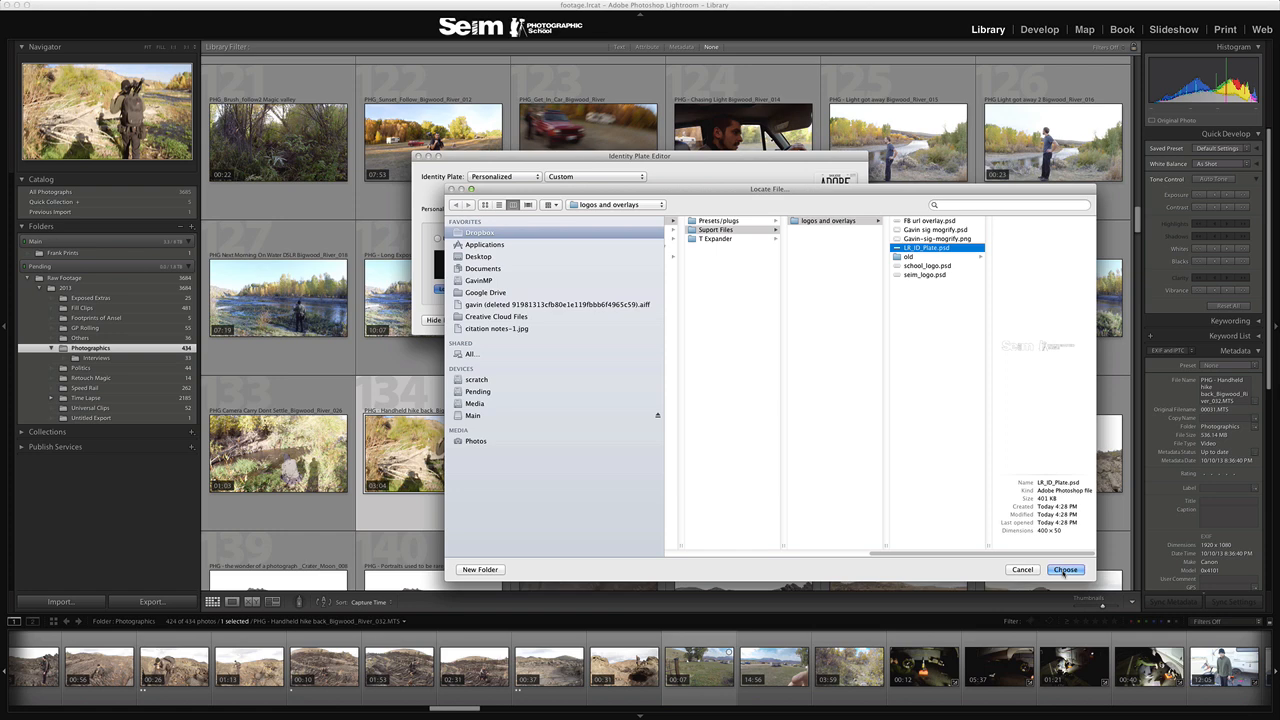
left_click(1065, 569)
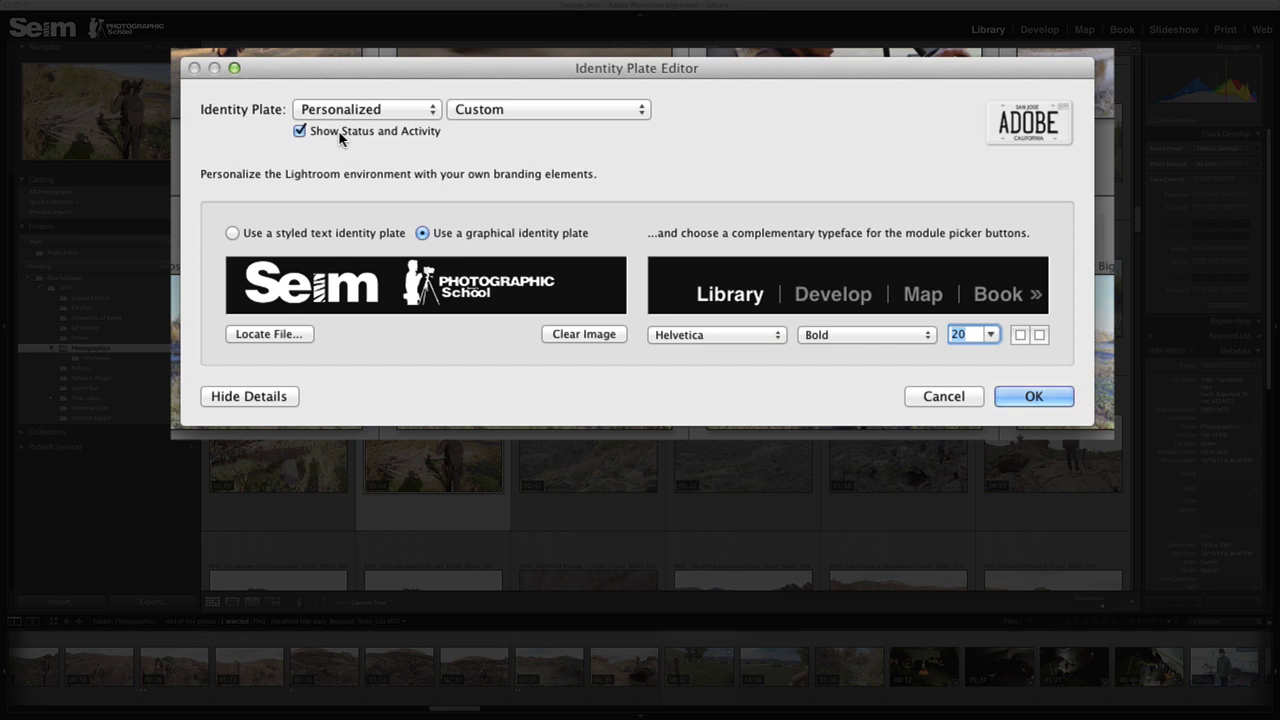
left_click(299, 131)
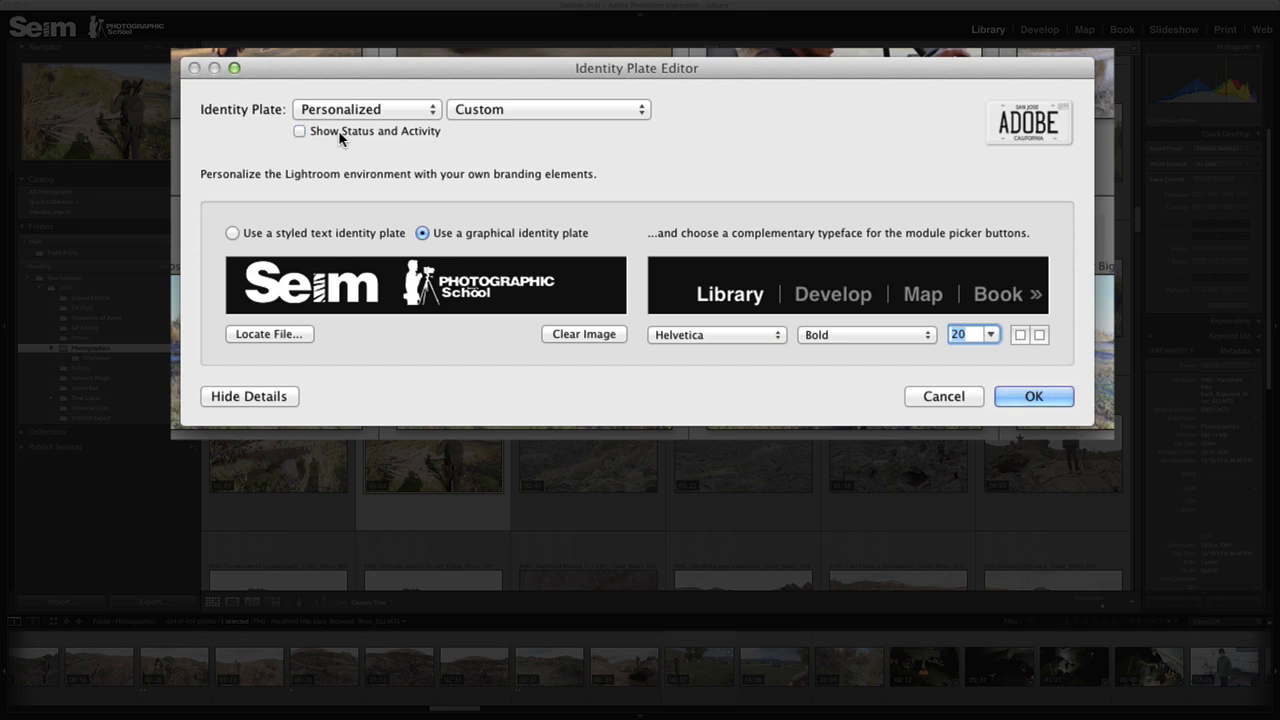
mouse_move(392, 179)
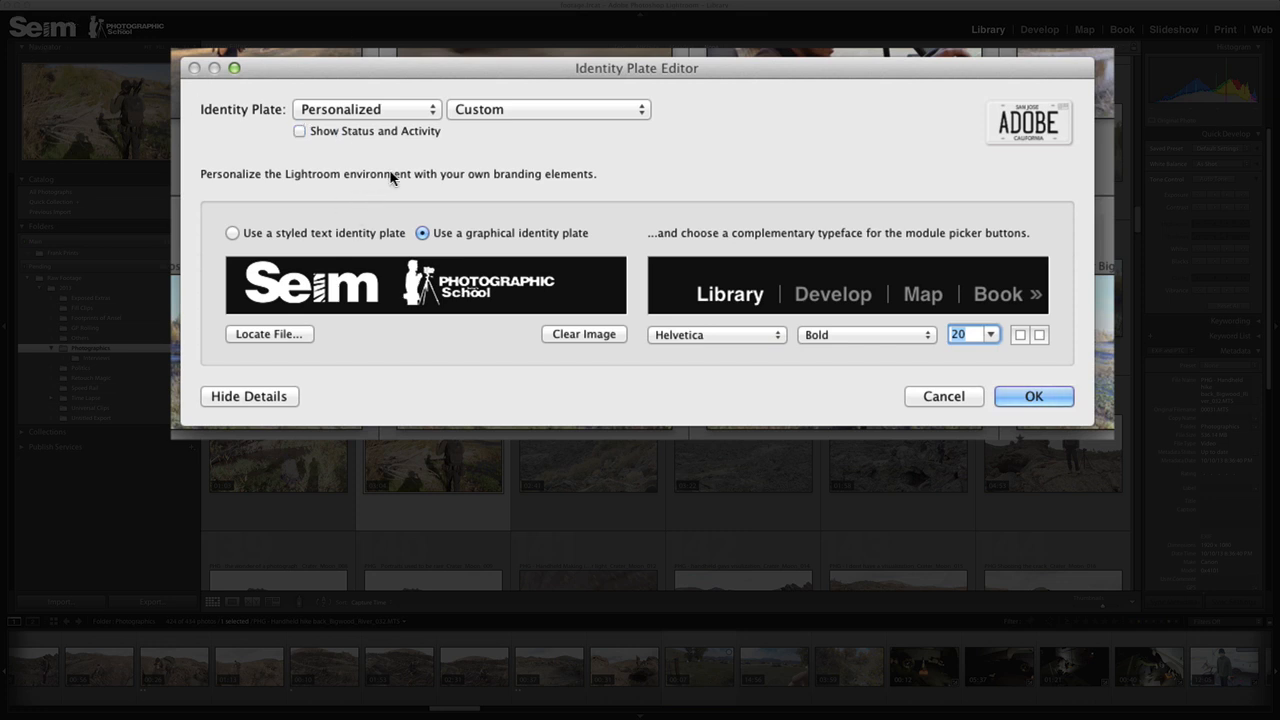
mouse_move(943, 396)
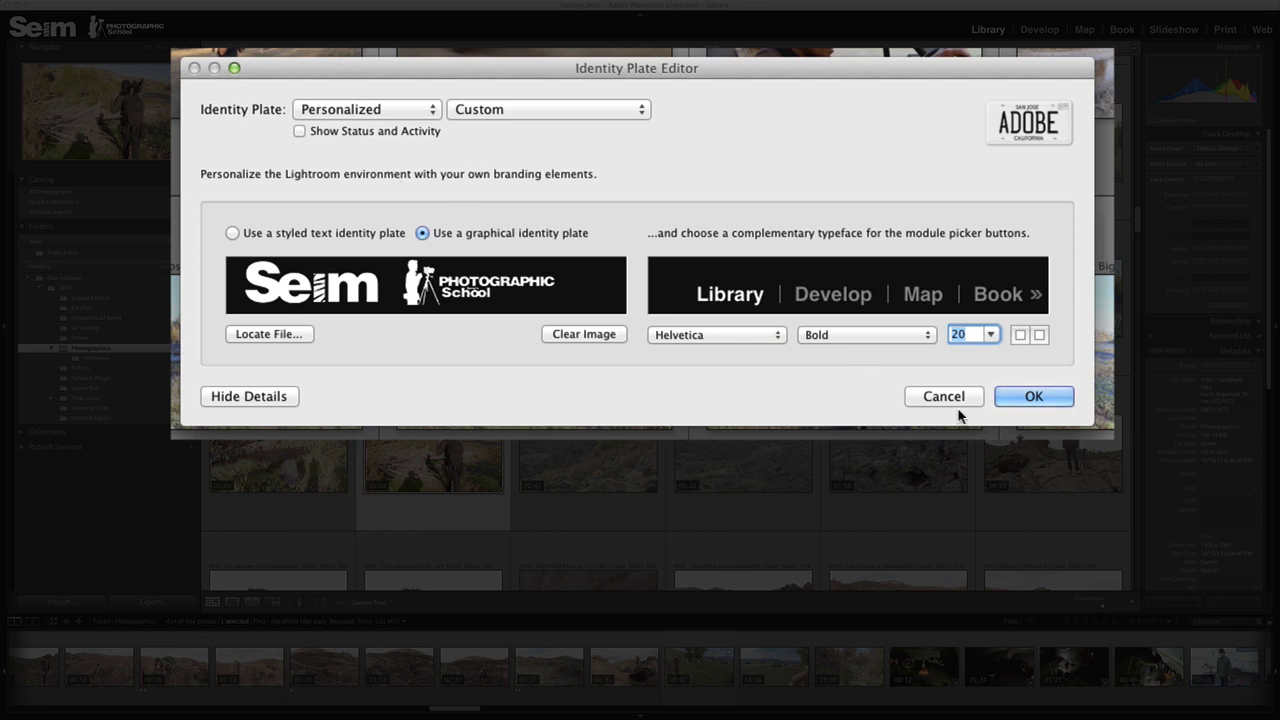
mouse_move(785, 298)
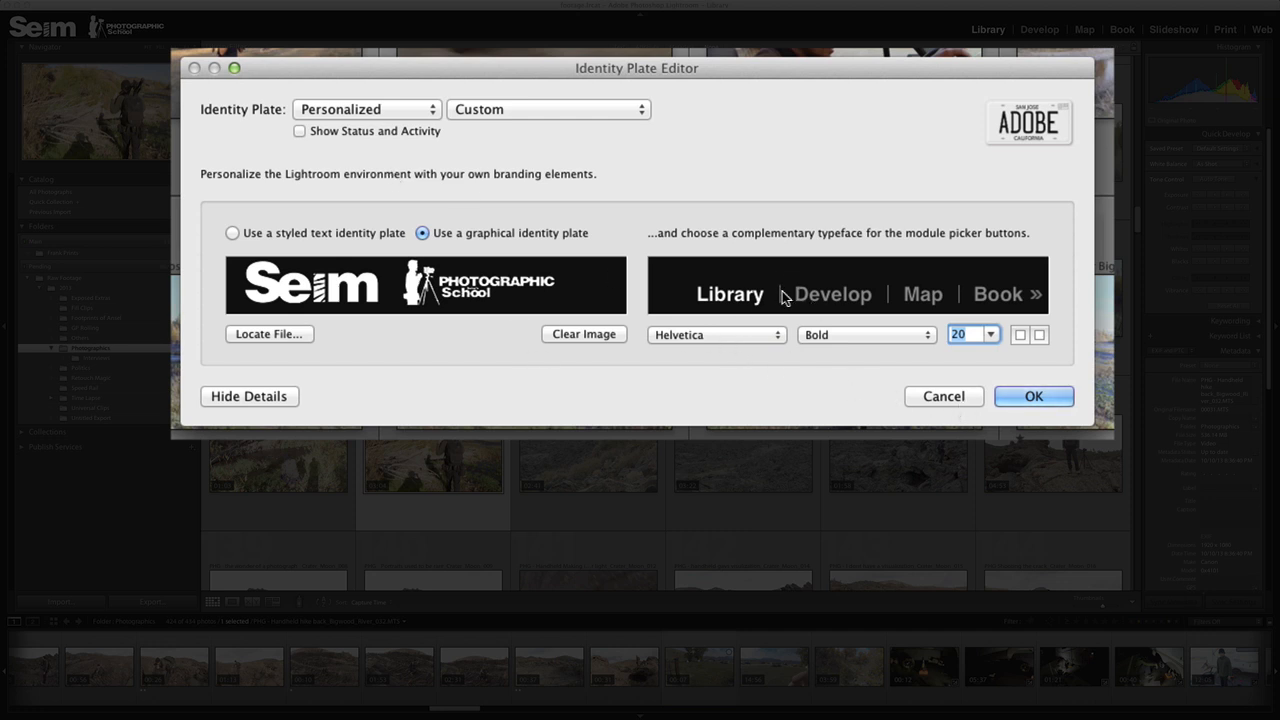
mouse_move(1005, 297)
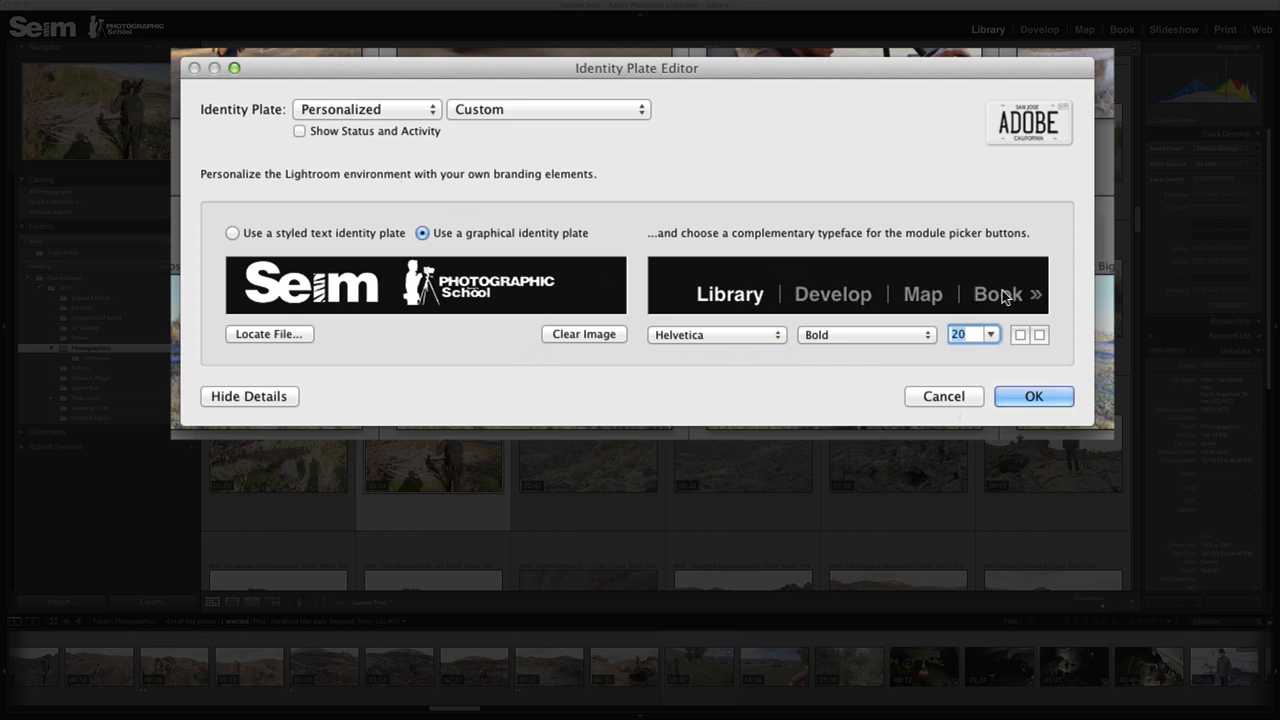
mouse_move(922, 290)
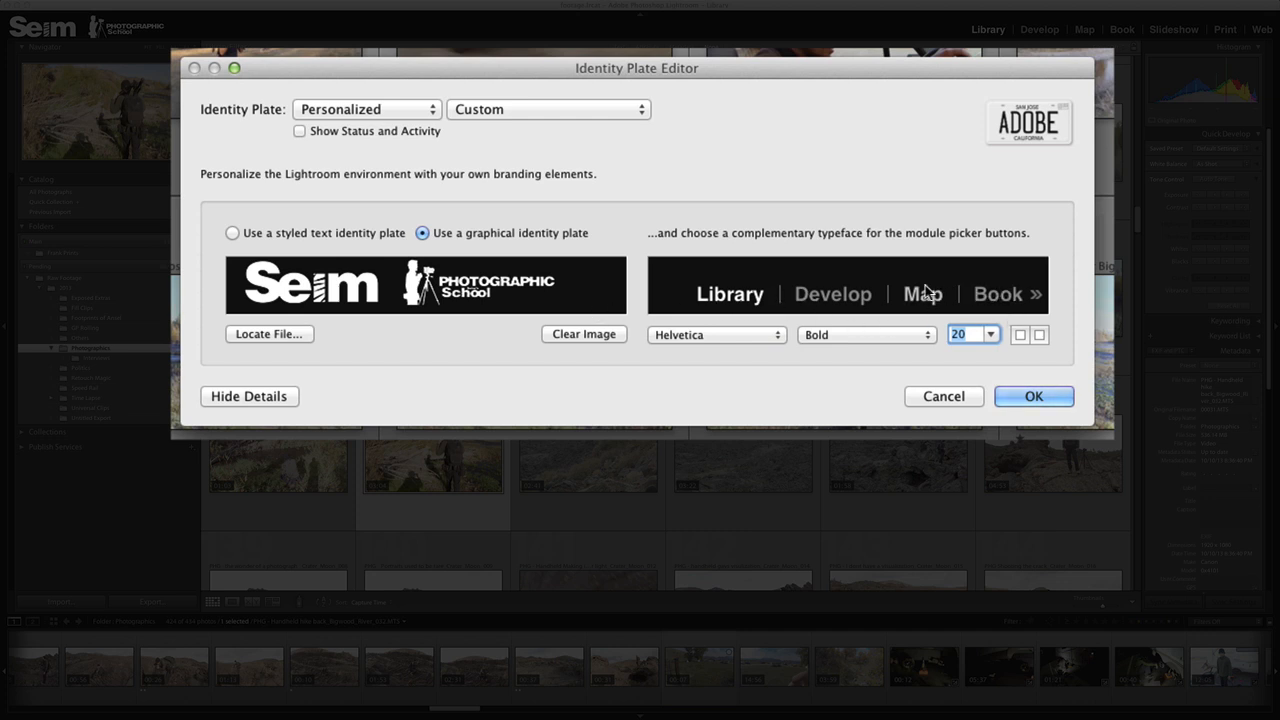
mouse_move(890, 327)
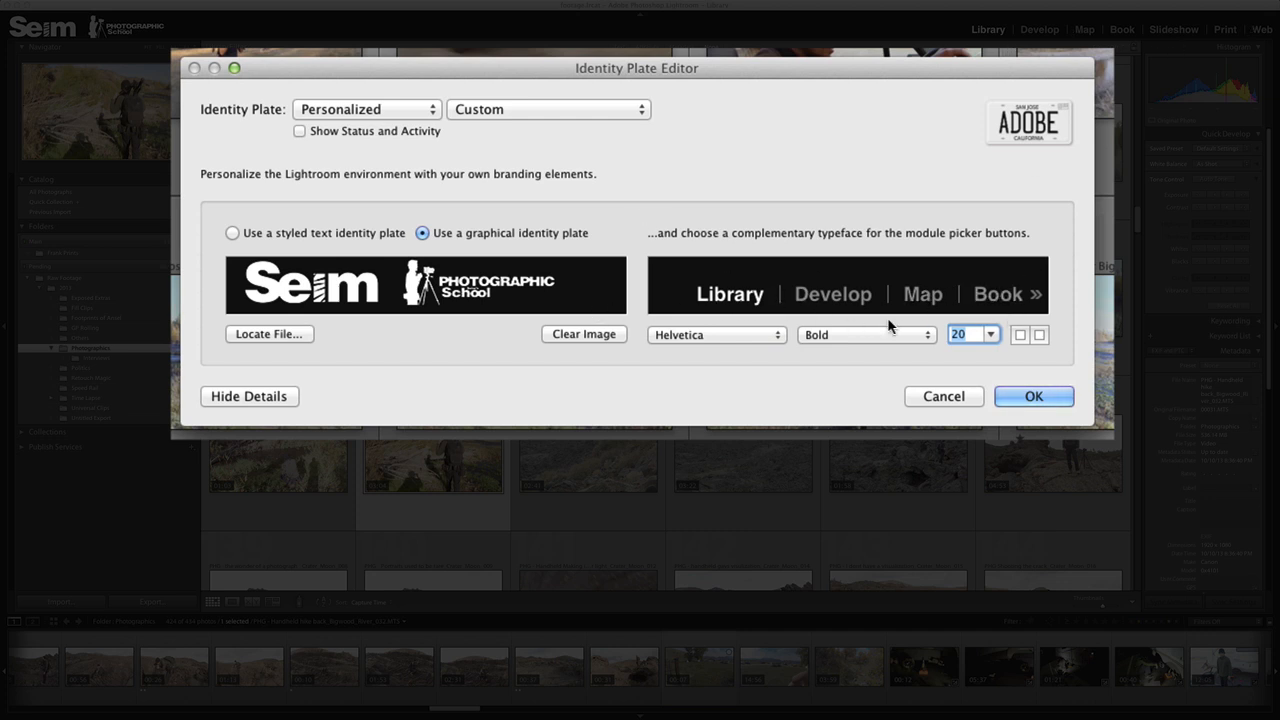
mouse_move(845, 342)
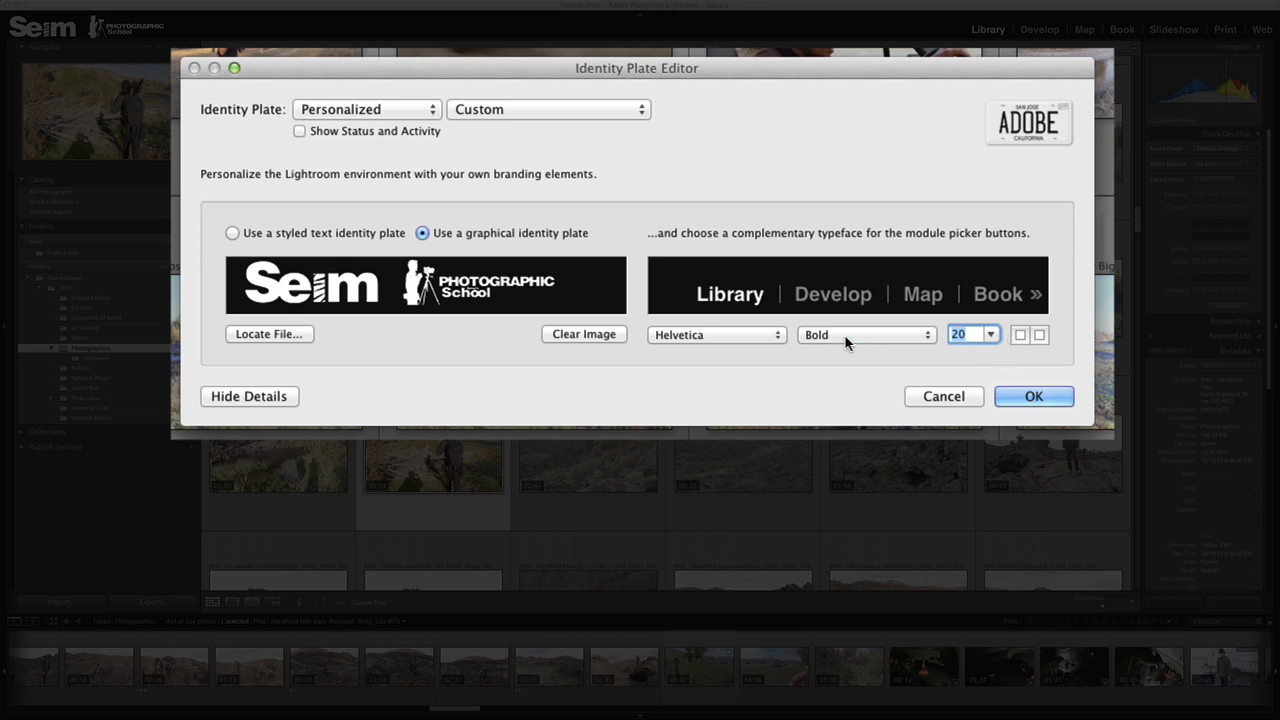
mouse_move(615, 417)
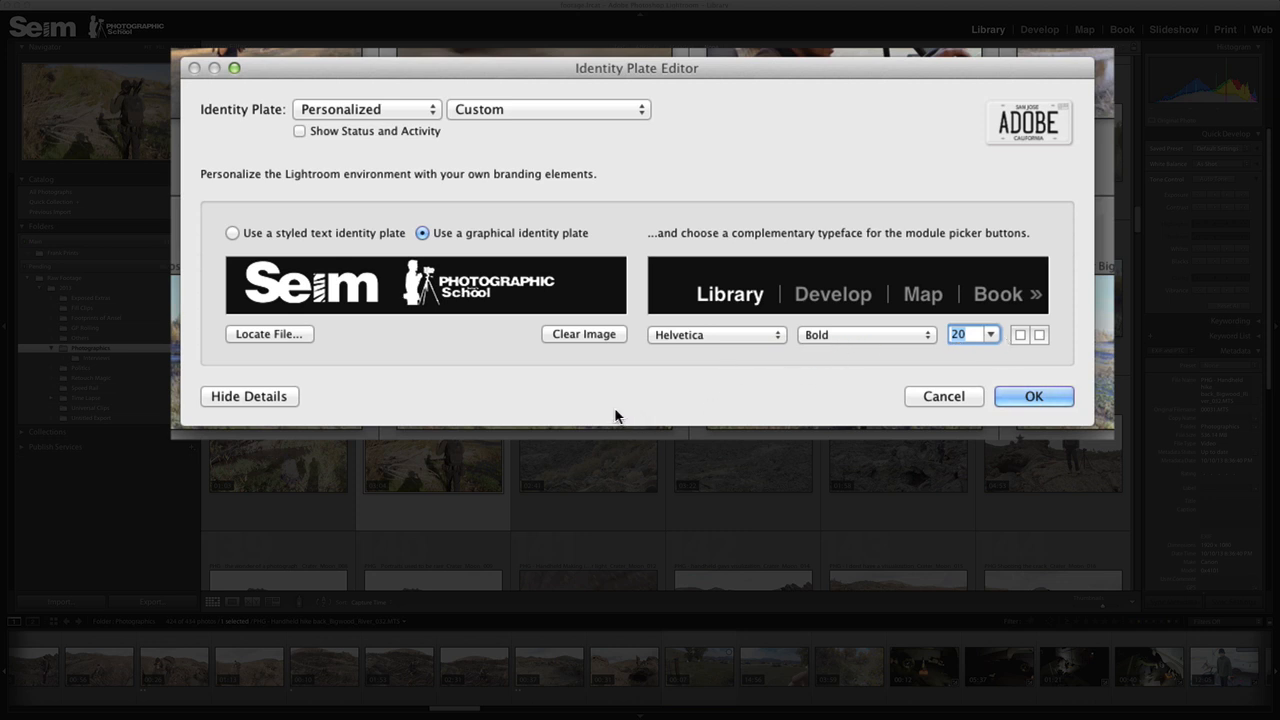
mouse_move(511, 340)
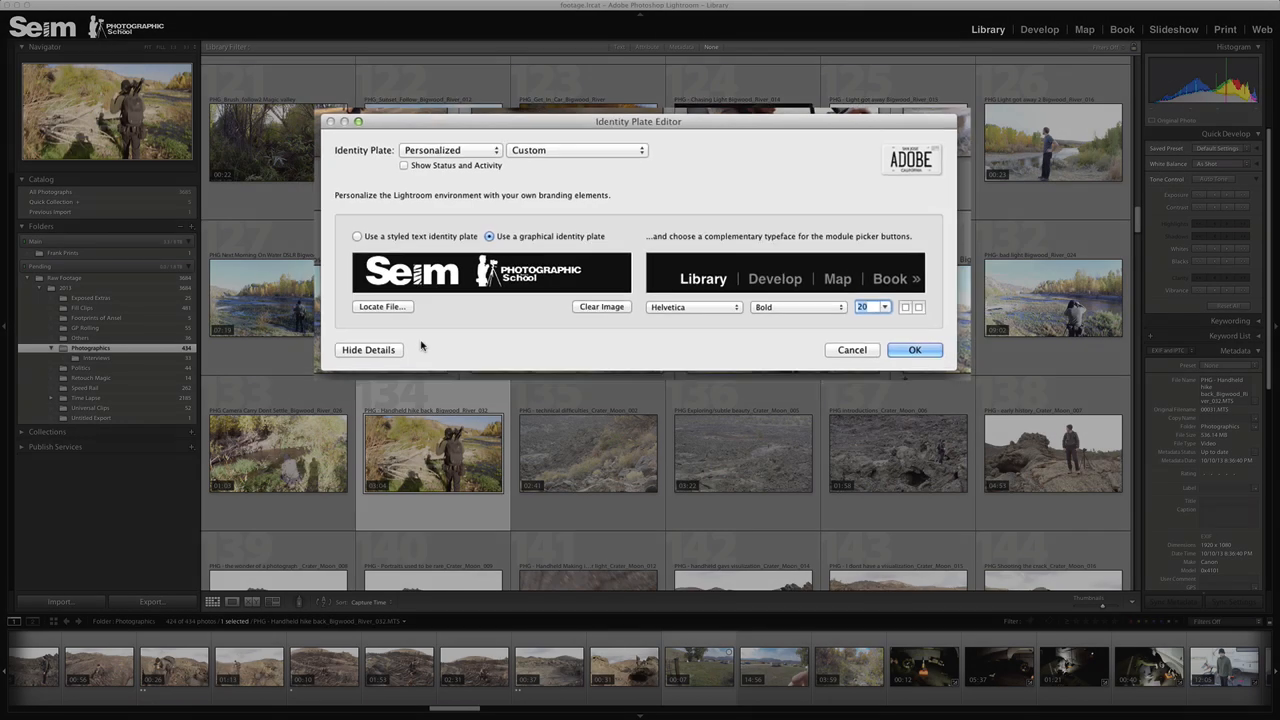
left_click(913, 349)
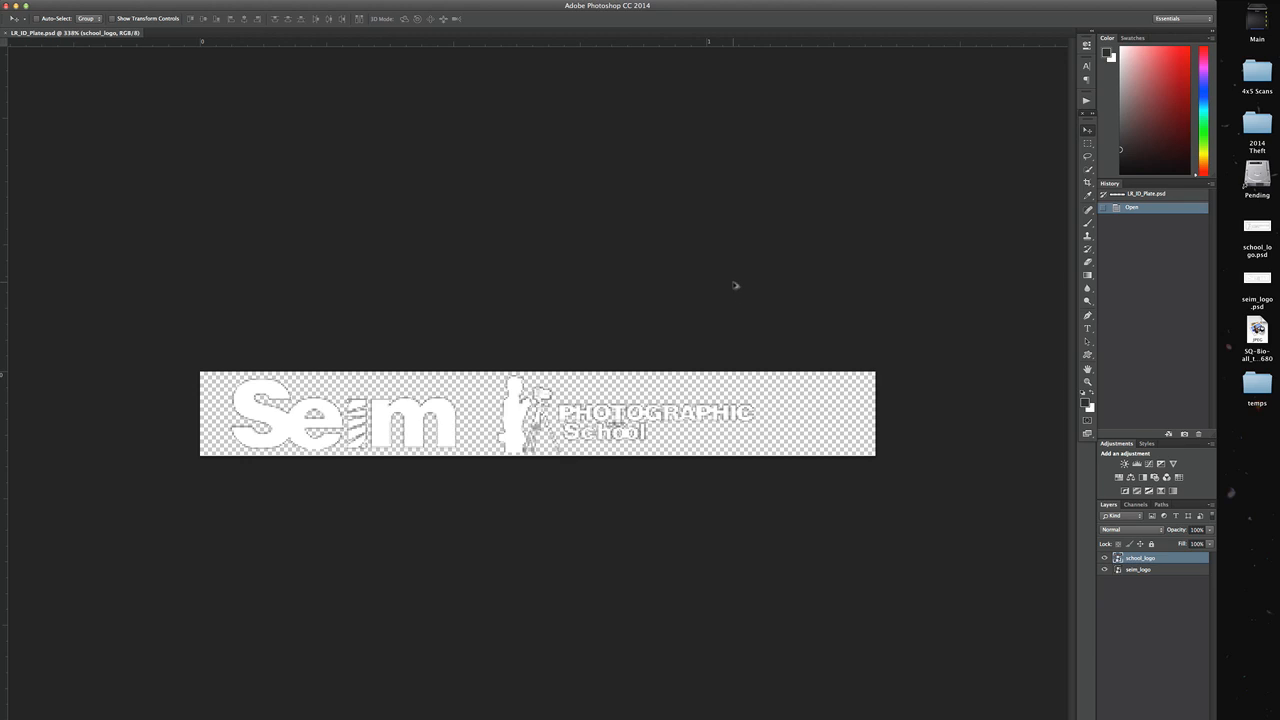
mouse_move(737, 287)
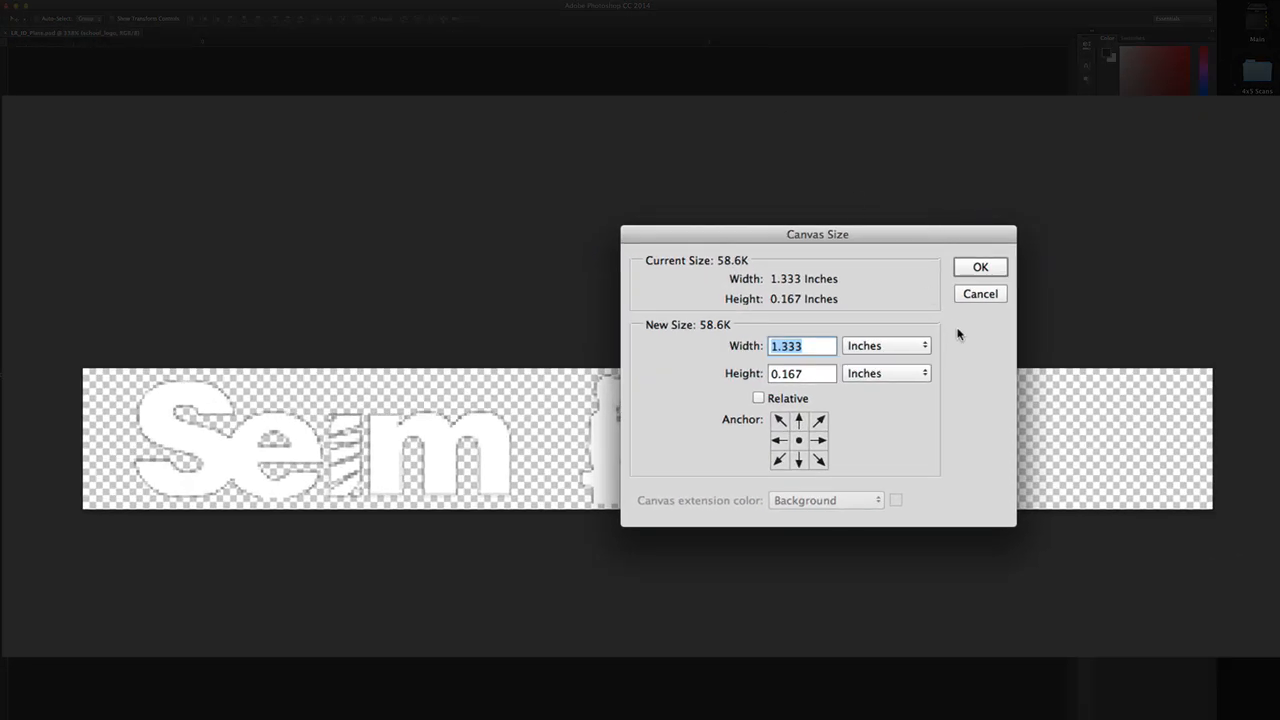
- Set the canvas width to 1200 pixels in the Canvas Size dialog
left_click(884, 345)
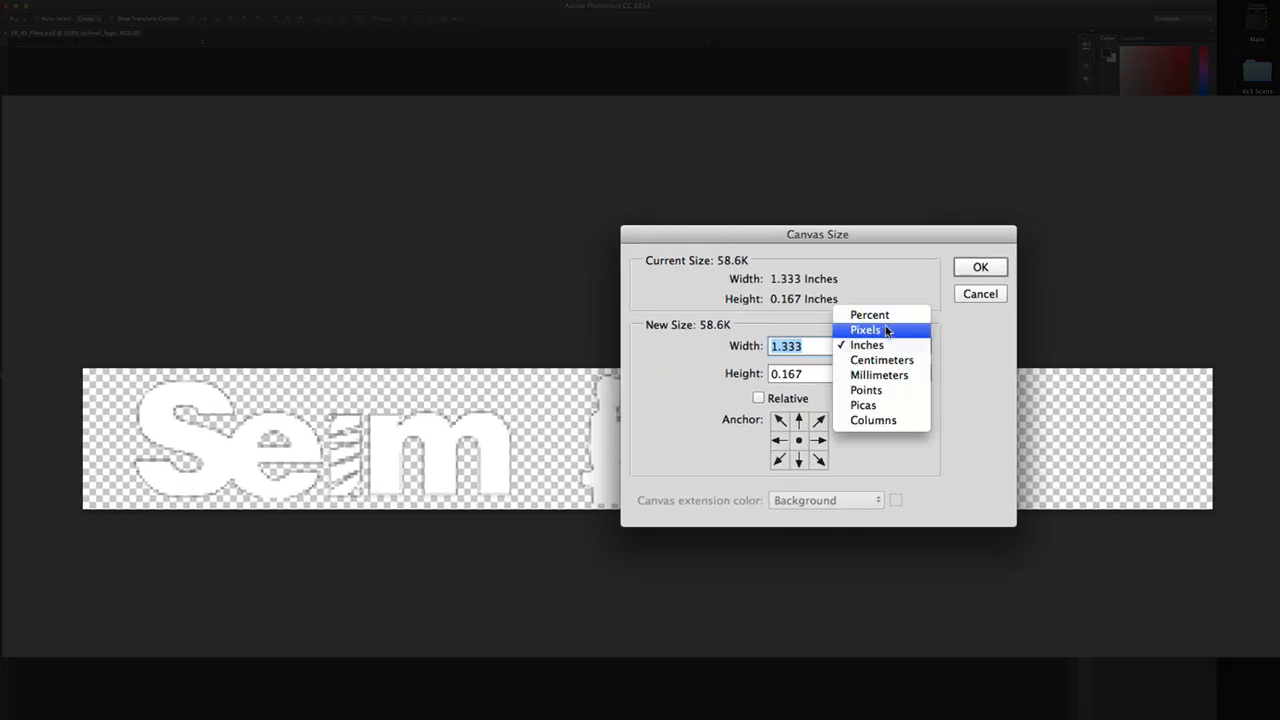
left_click(866, 330)
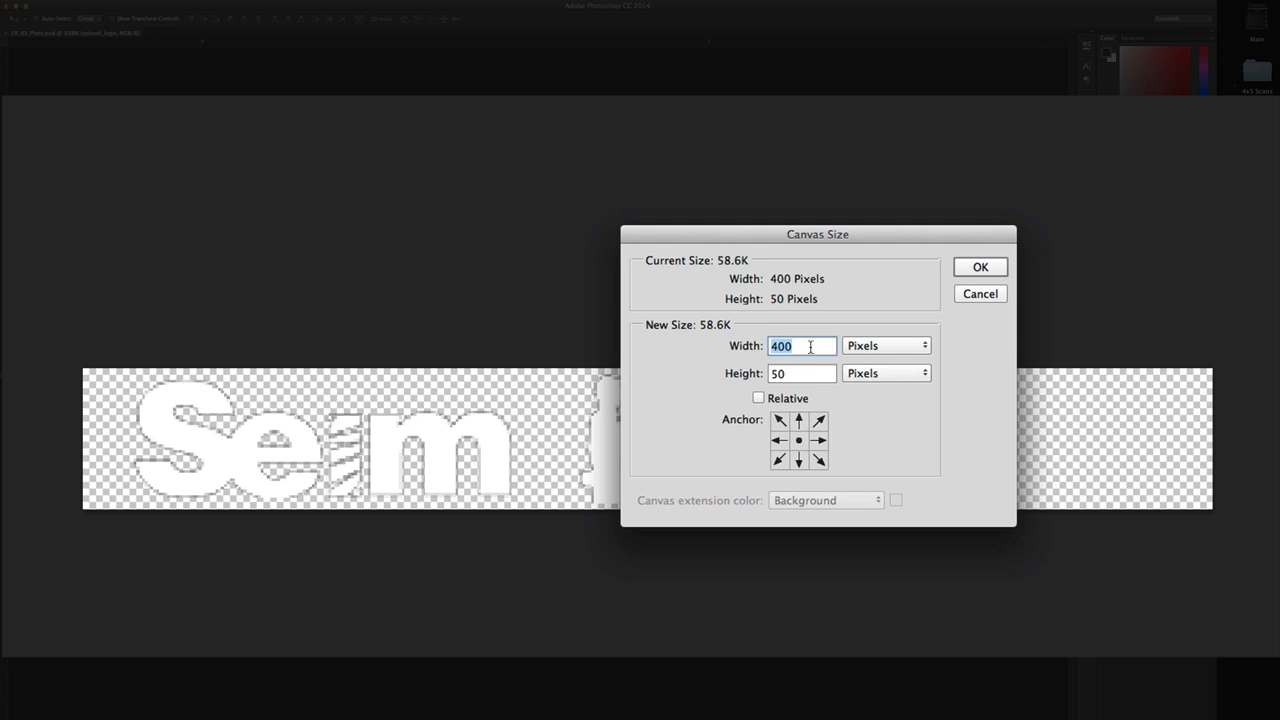
type("1200")
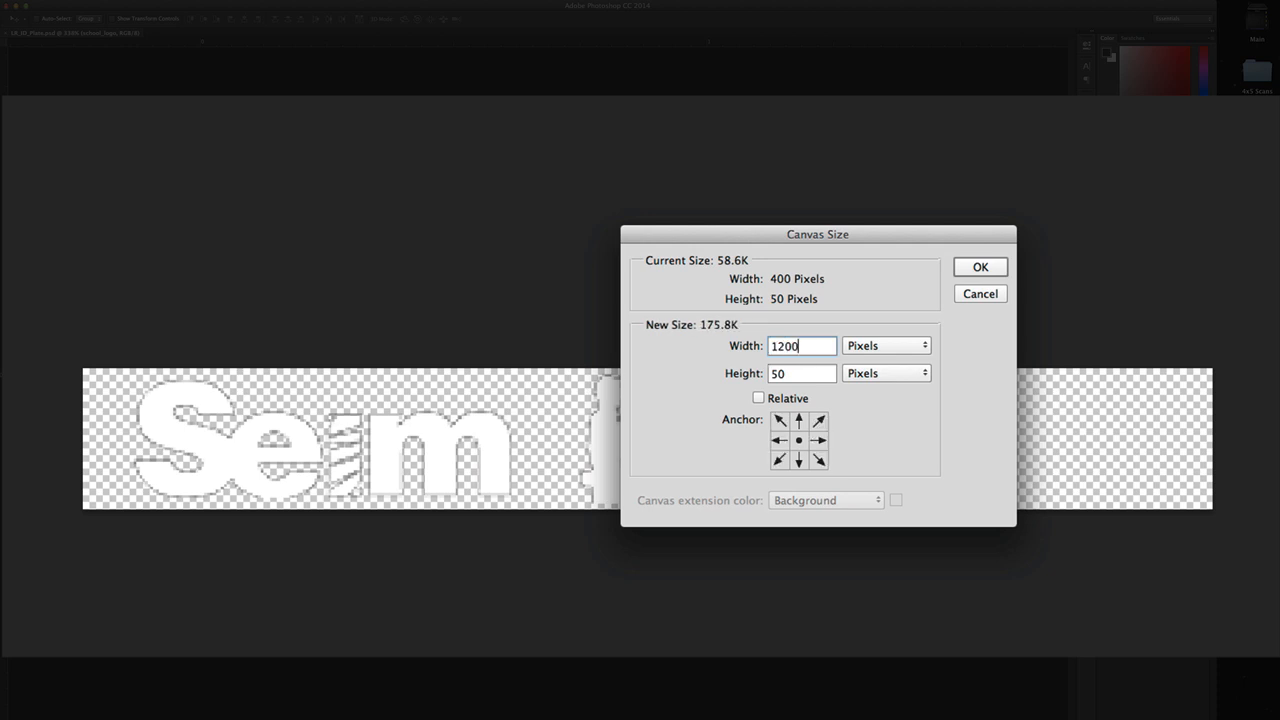
left_click(979, 266)
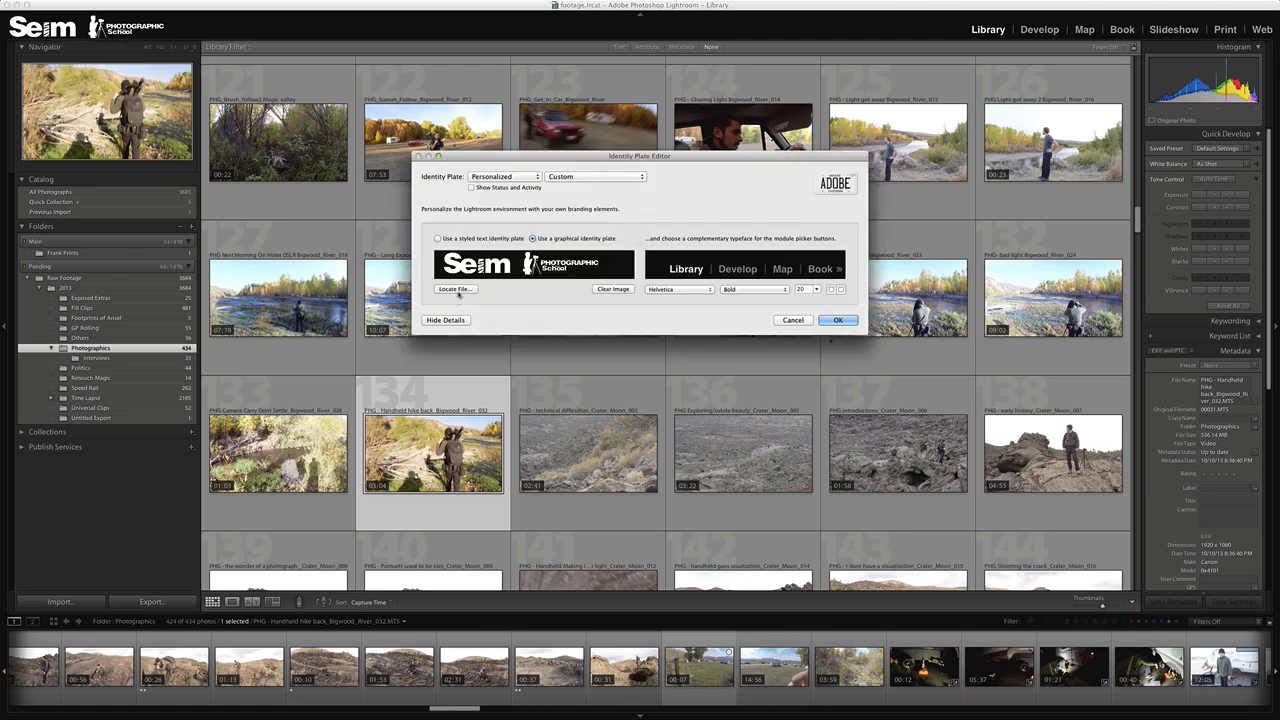
- Locate the widened LR_ID_Plate.psd and choose it as the identity plate file
left_click(457, 289)
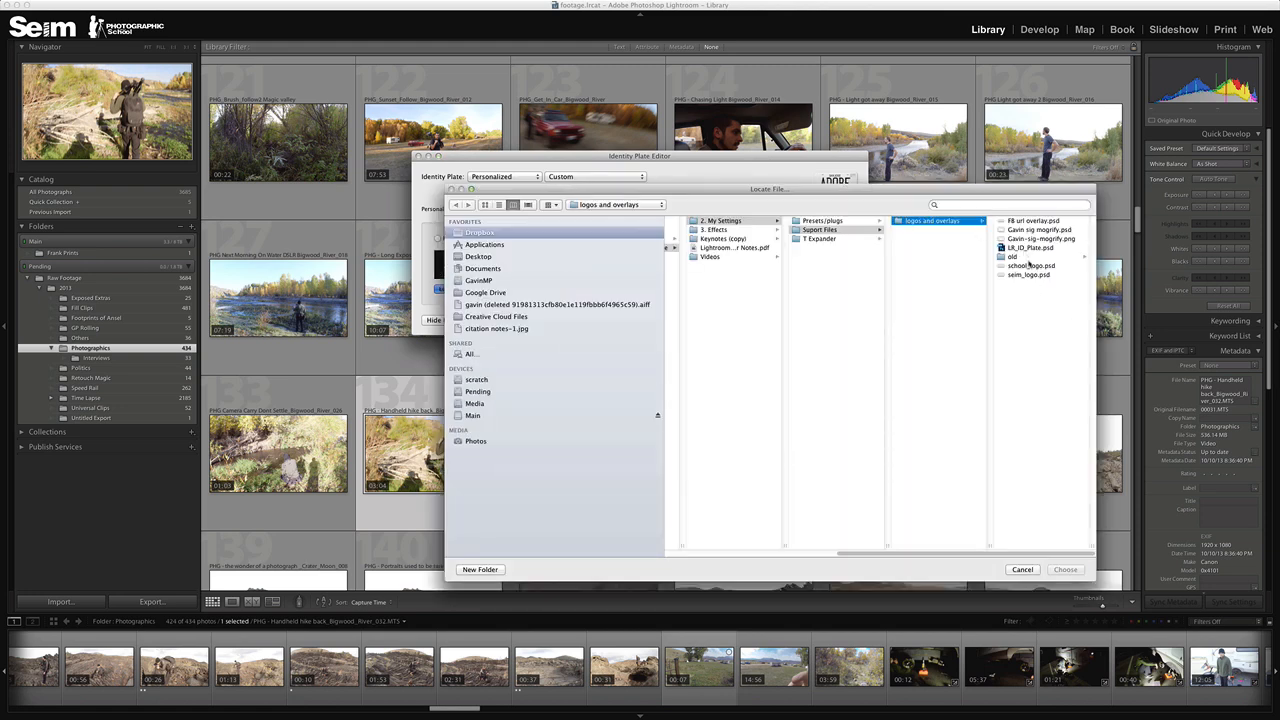
left_click(1030, 247)
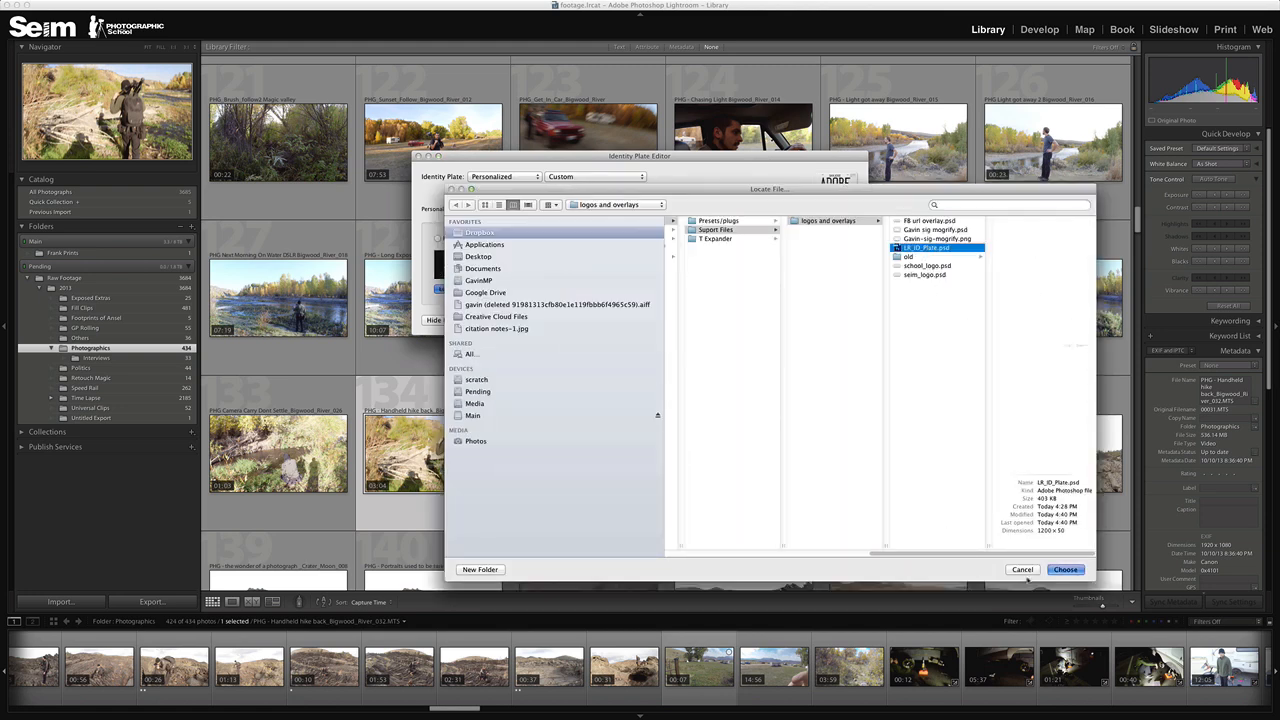
left_click(1065, 569)
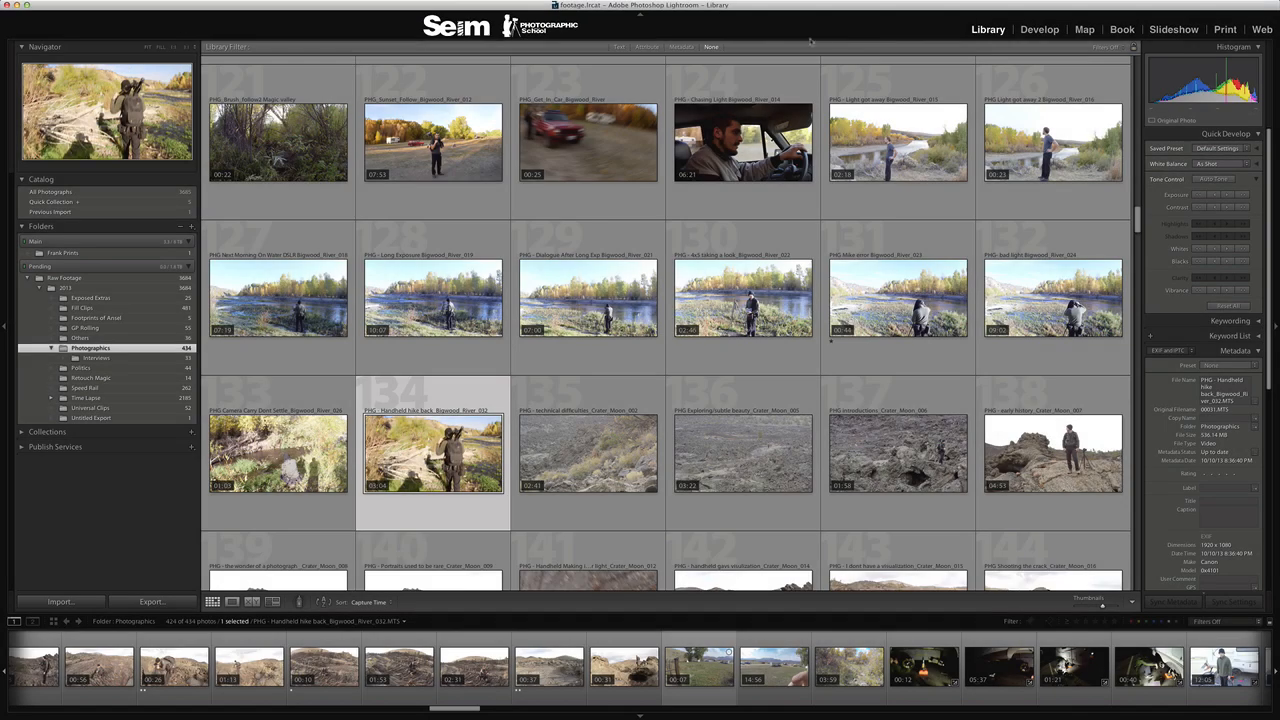
mouse_move(849, 39)
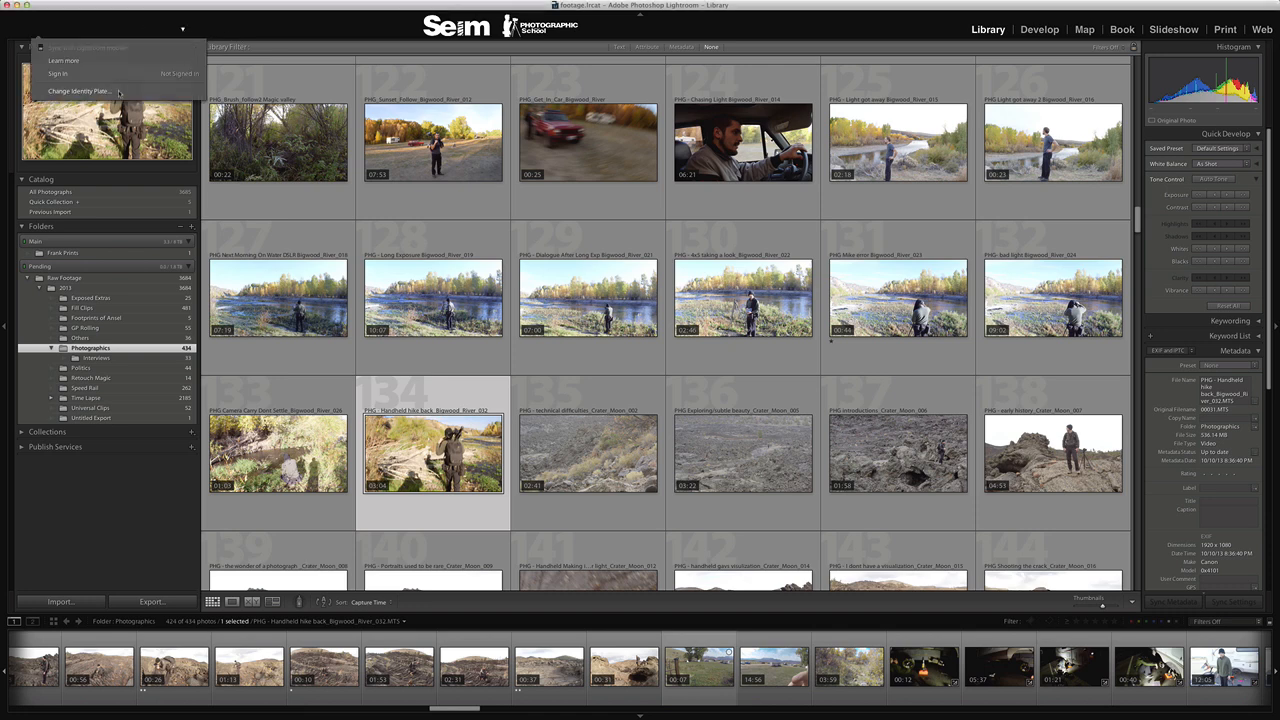
- Reopen the Identity Plate Editor from the Lightroom identity plate menu
left_click(78, 91)
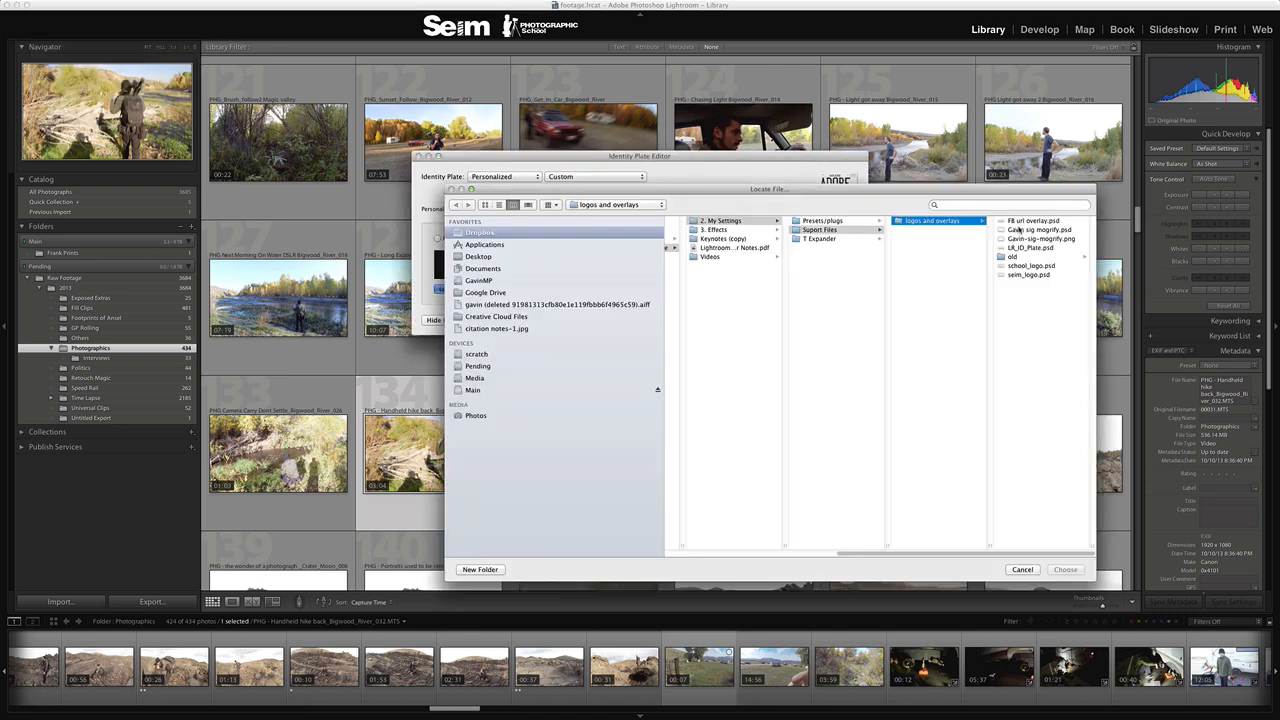